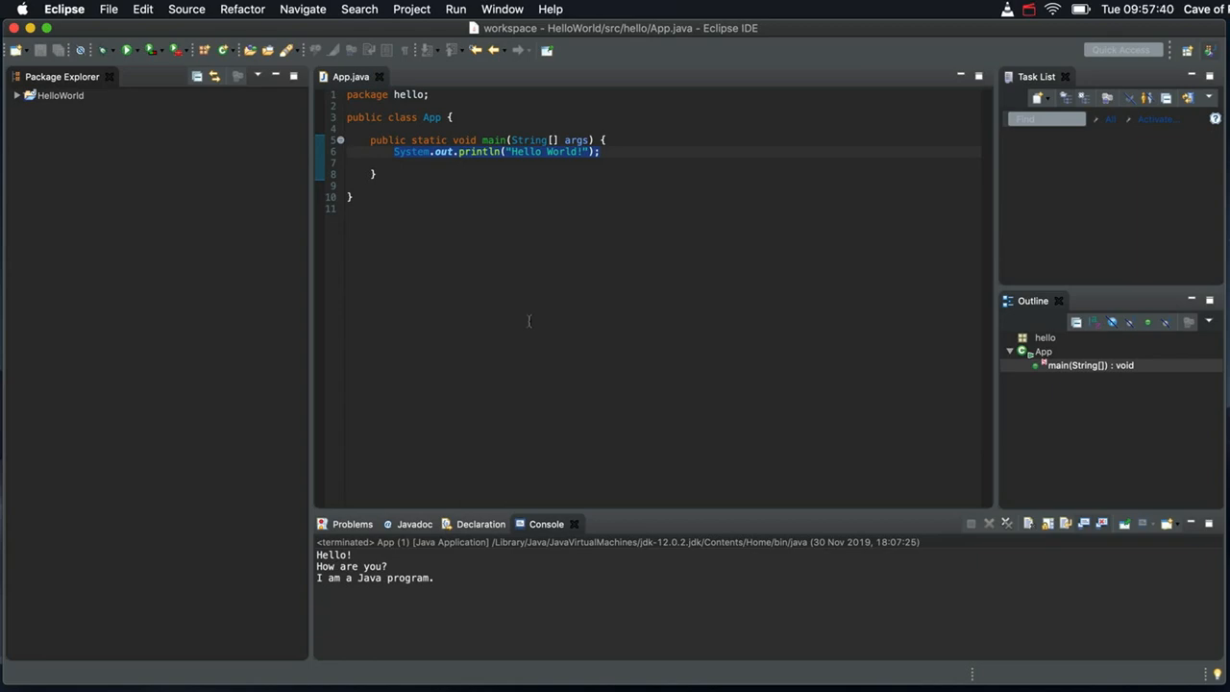
mouse_move(488, 250)
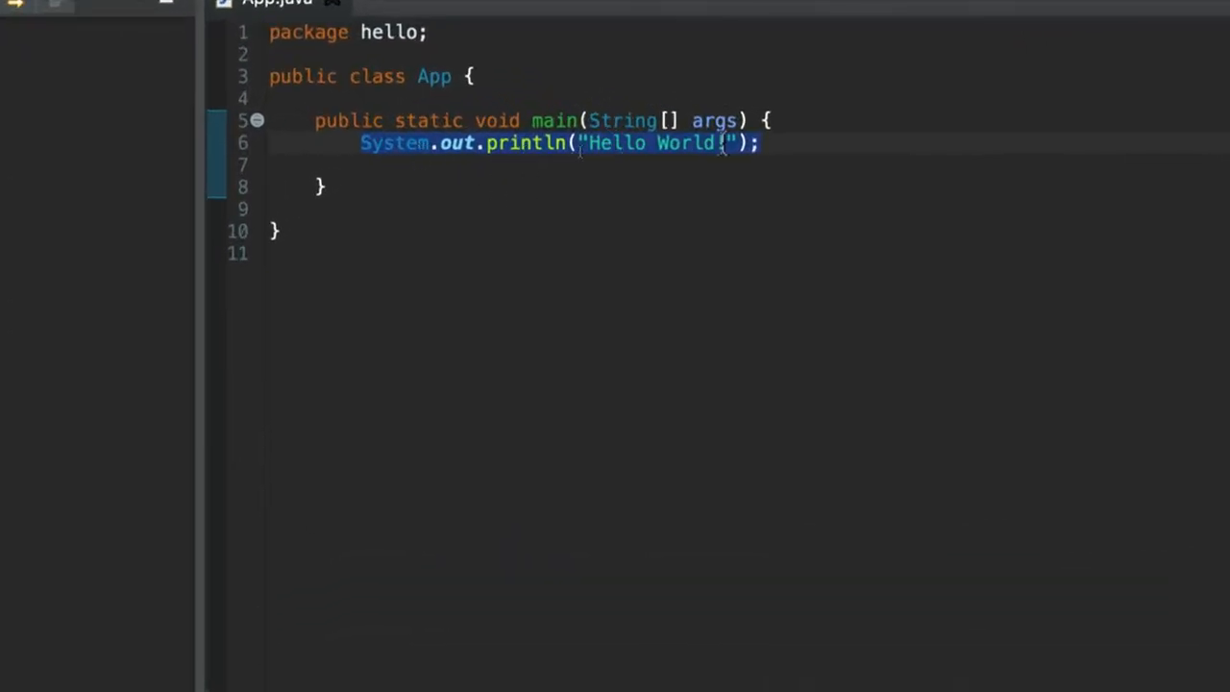
Create a Java project named MainMethod without generating a module-info.java file.
type("!")
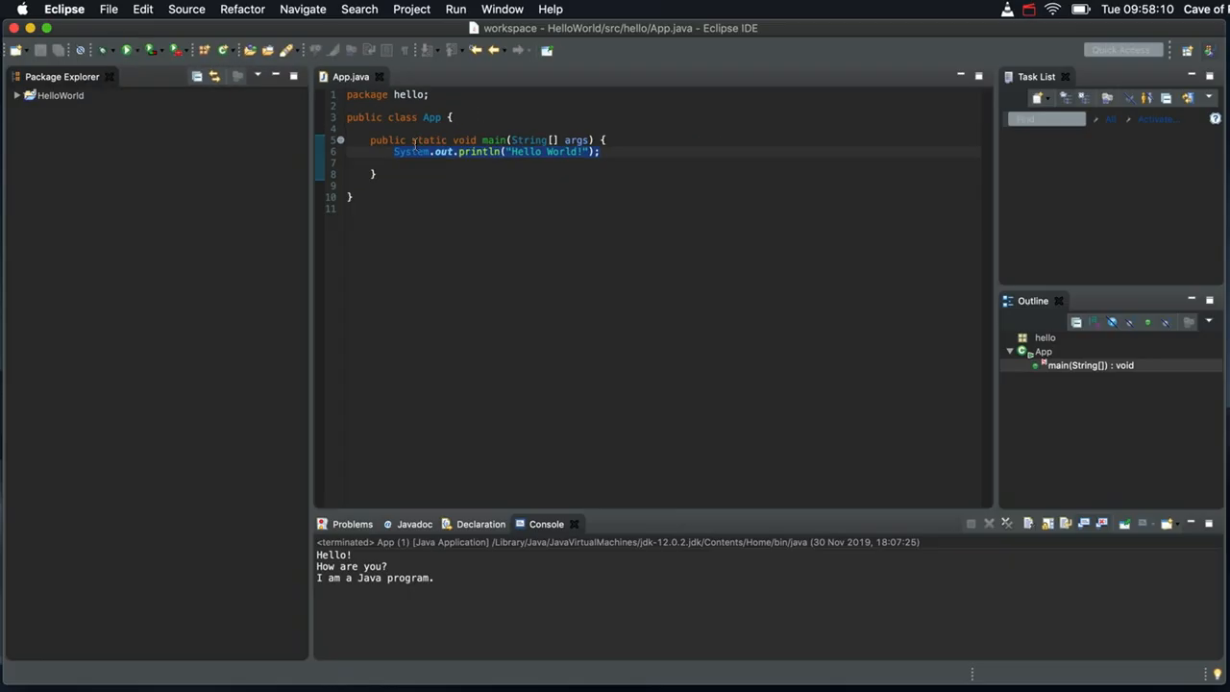
left_click(108, 8)
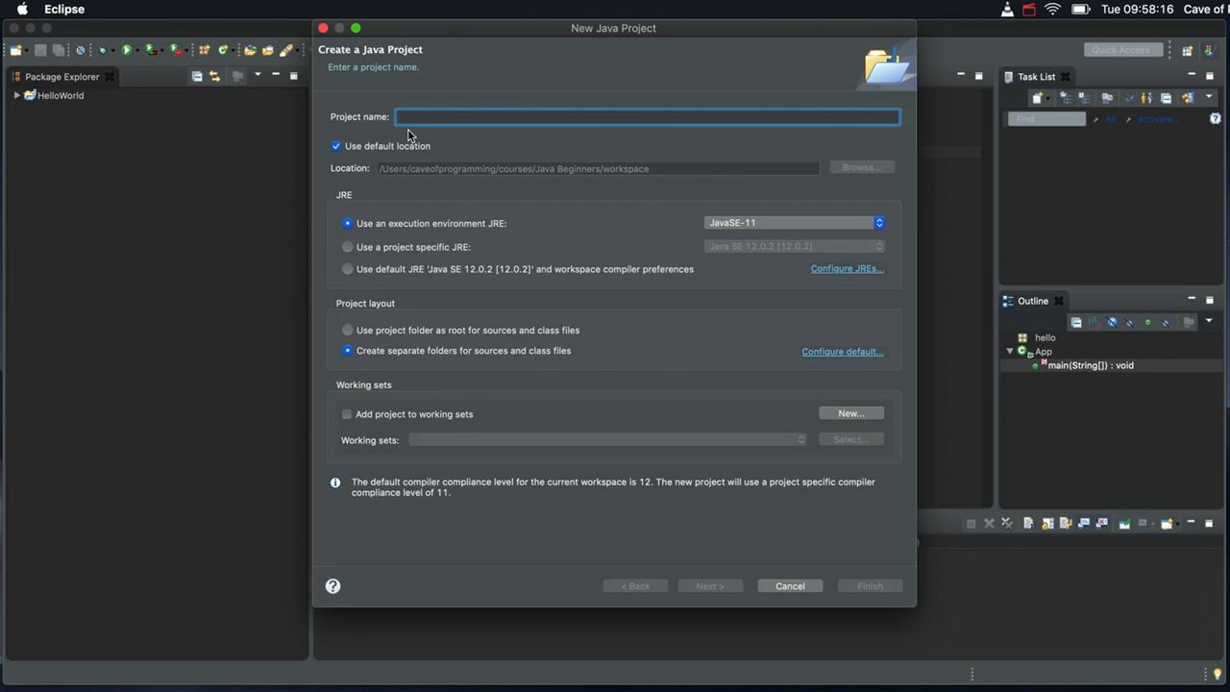
type("Main")
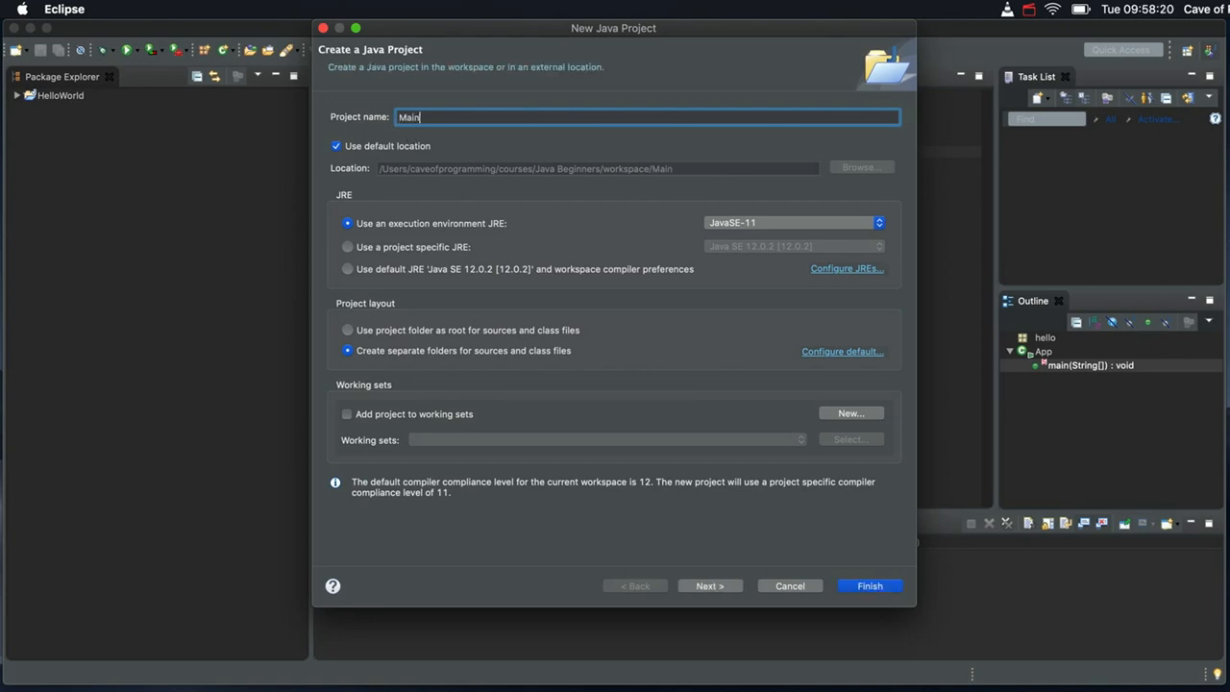
type("Method")
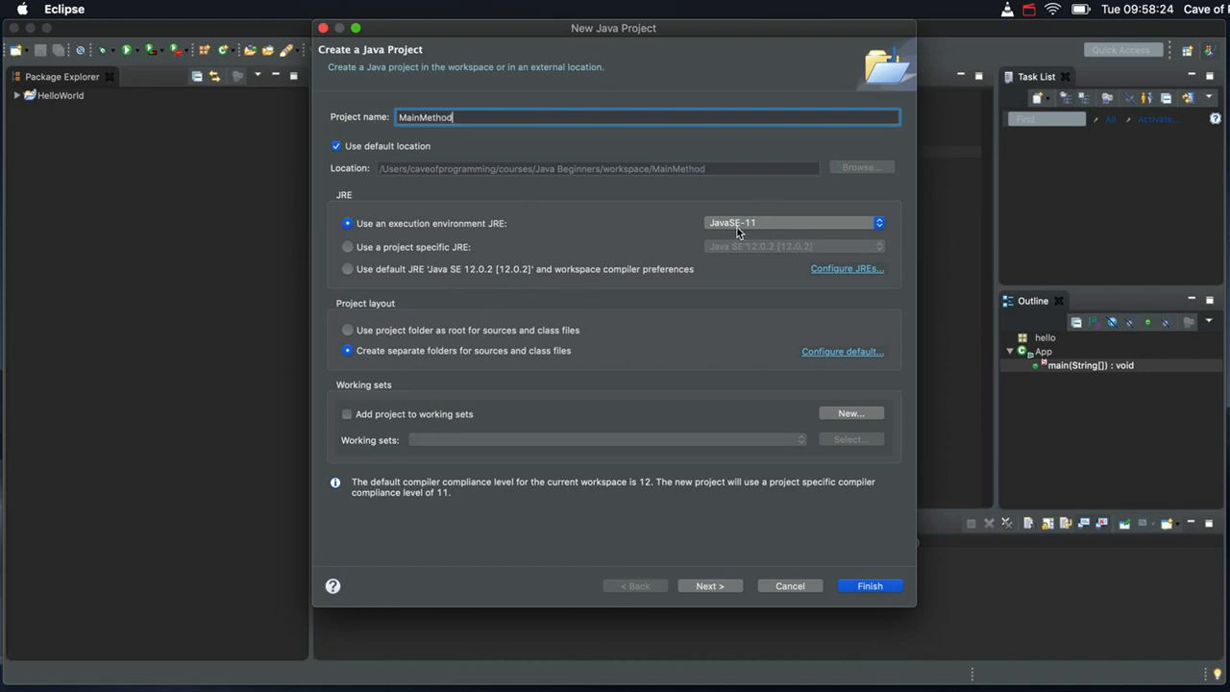
mouse_move(521, 469)
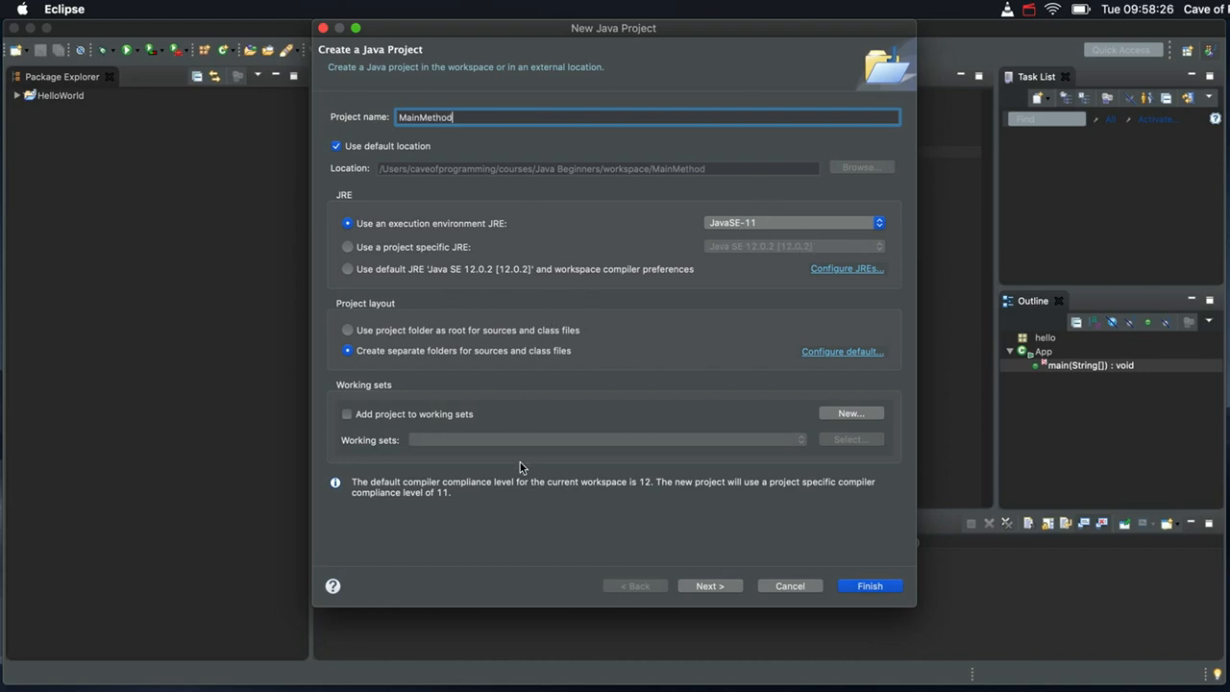
left_click(868, 584)
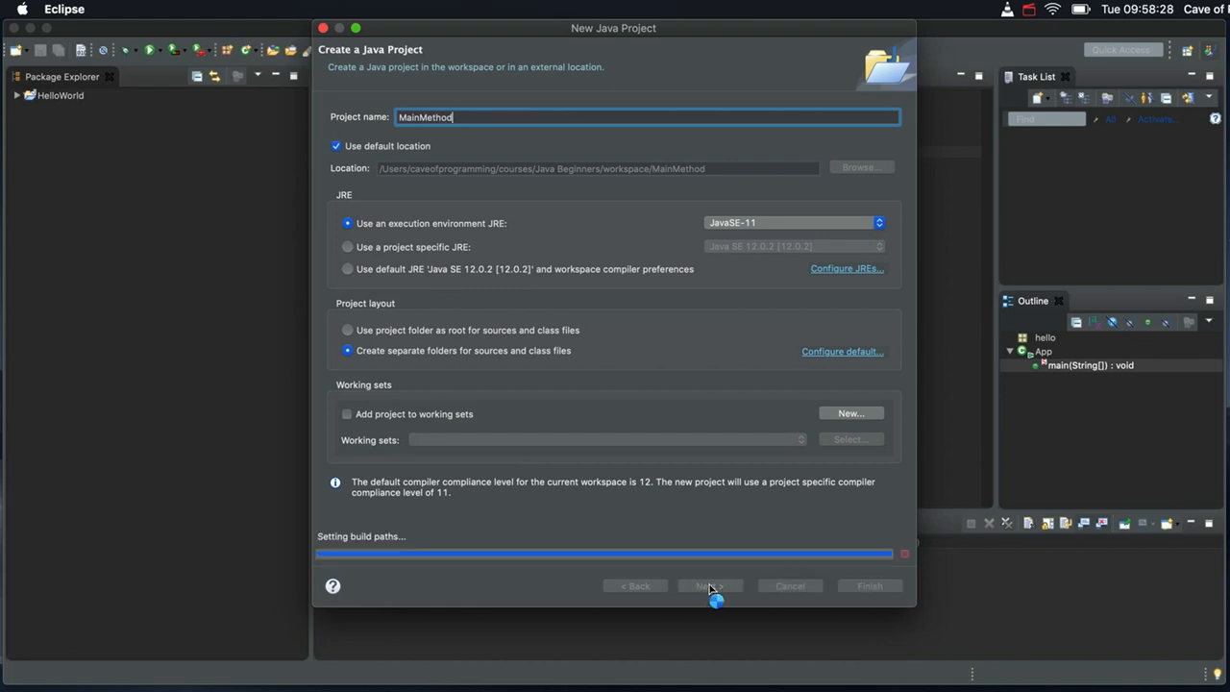
left_click(709, 584)
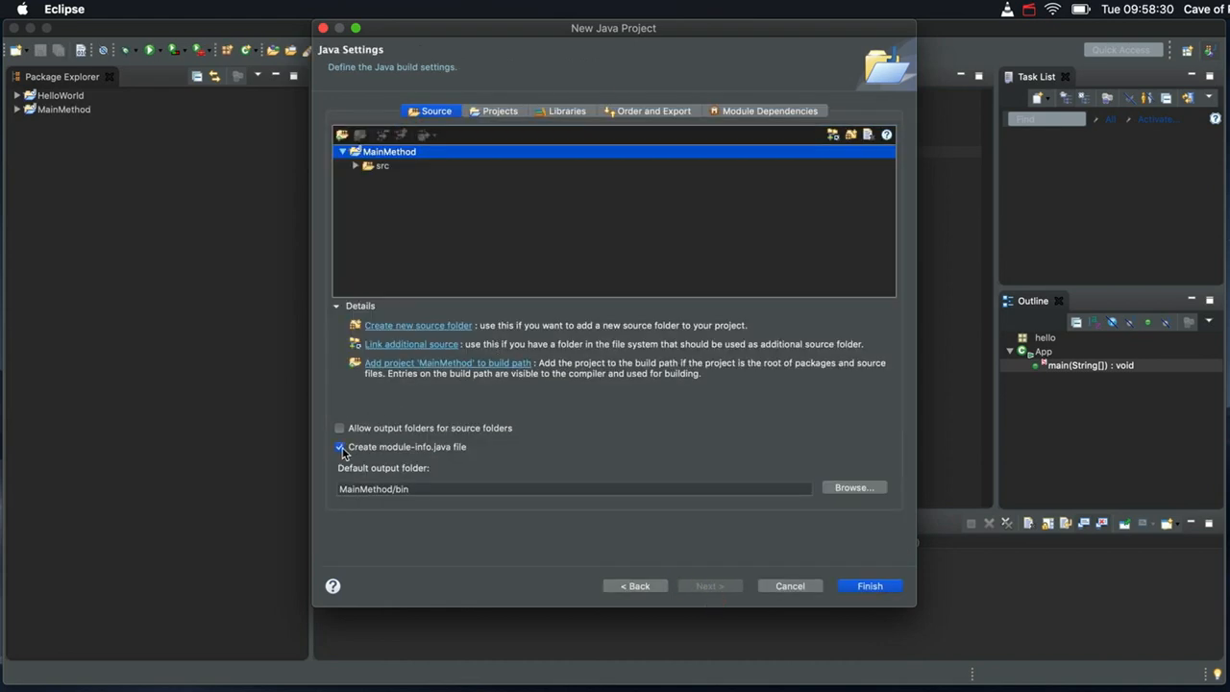
left_click(338, 446)
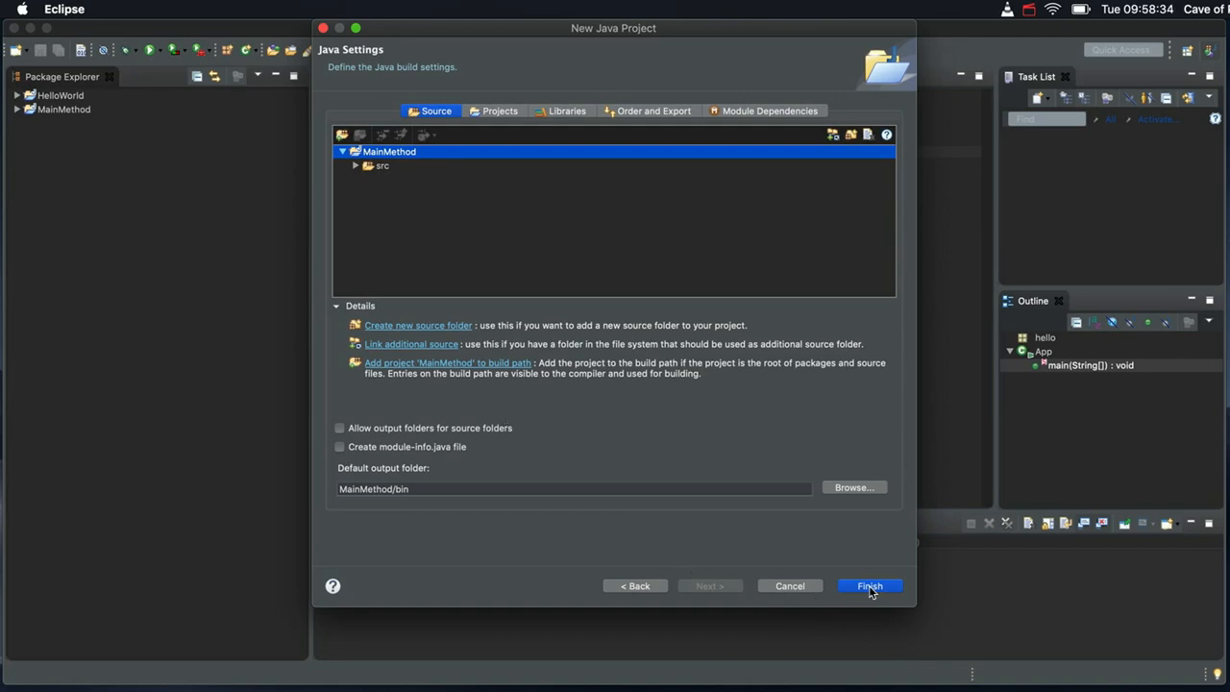
left_click(869, 586)
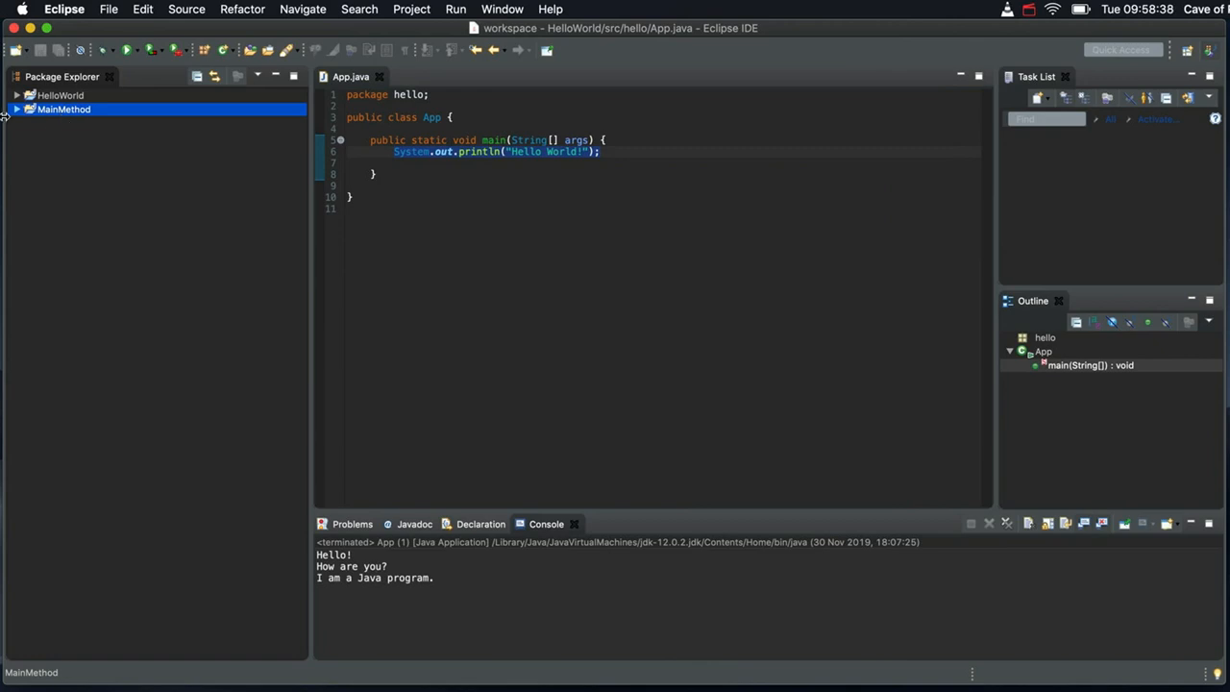
Expand the MainMethod project and bring up its context actions.
left_click(18, 107)
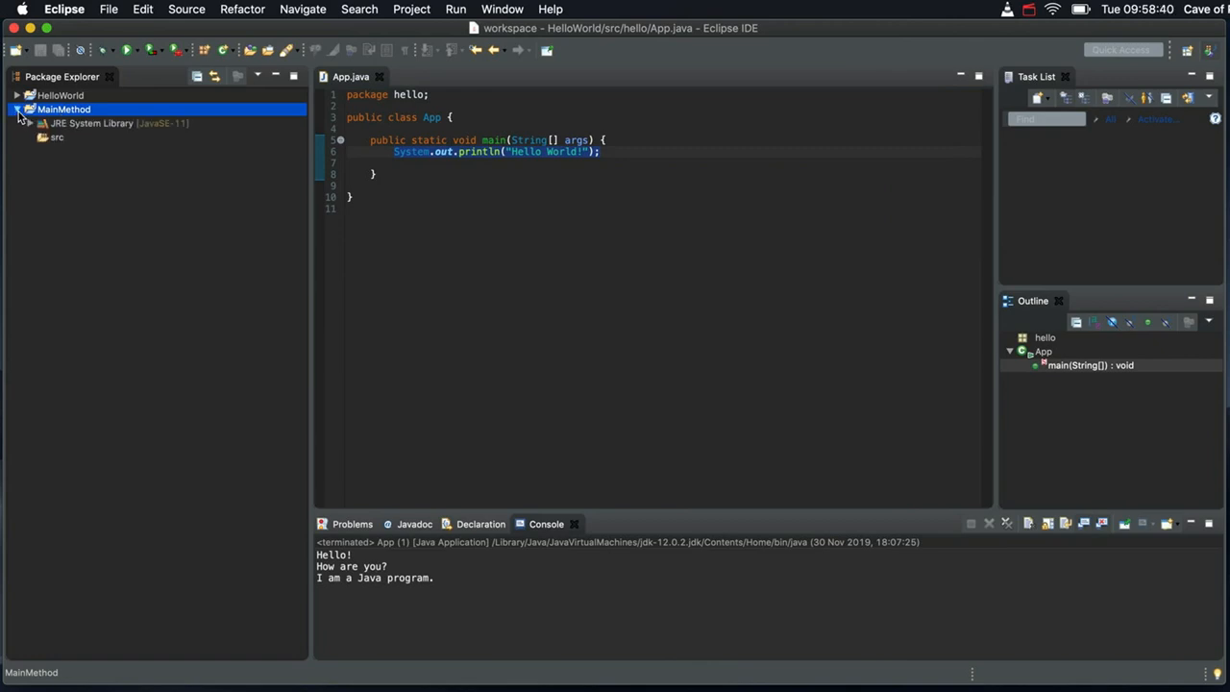
left_click(18, 107)
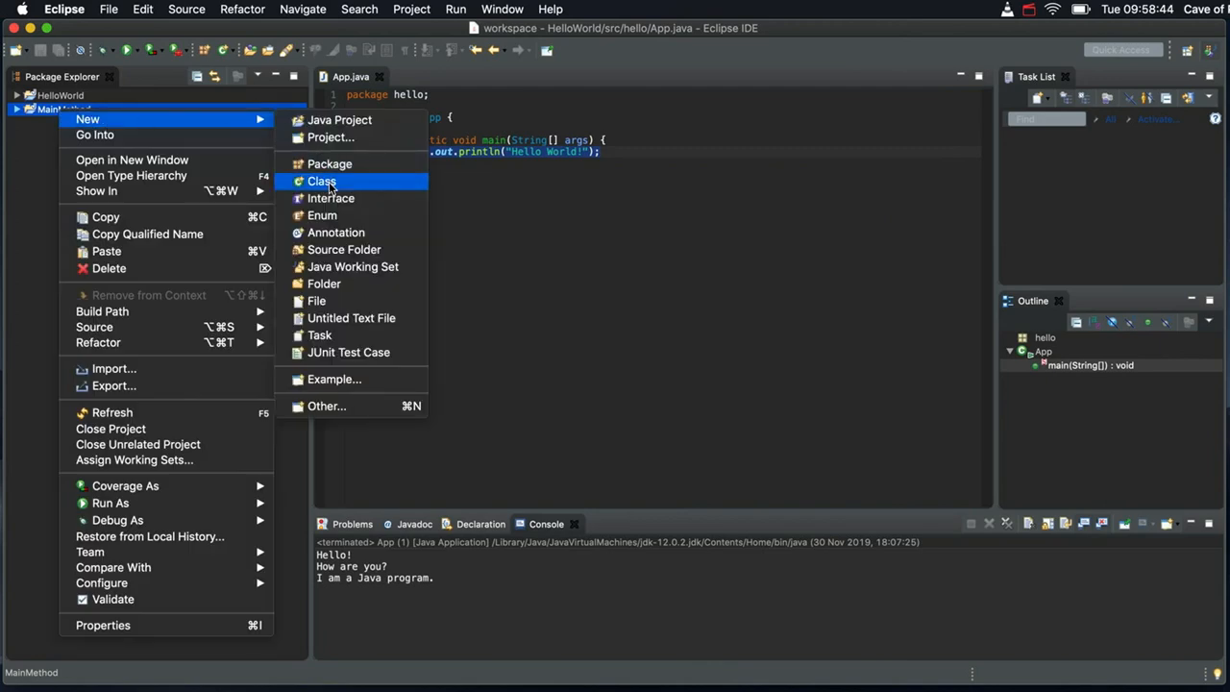
Create class App in package app with a generated public static void main stub.
left_click(321, 181)
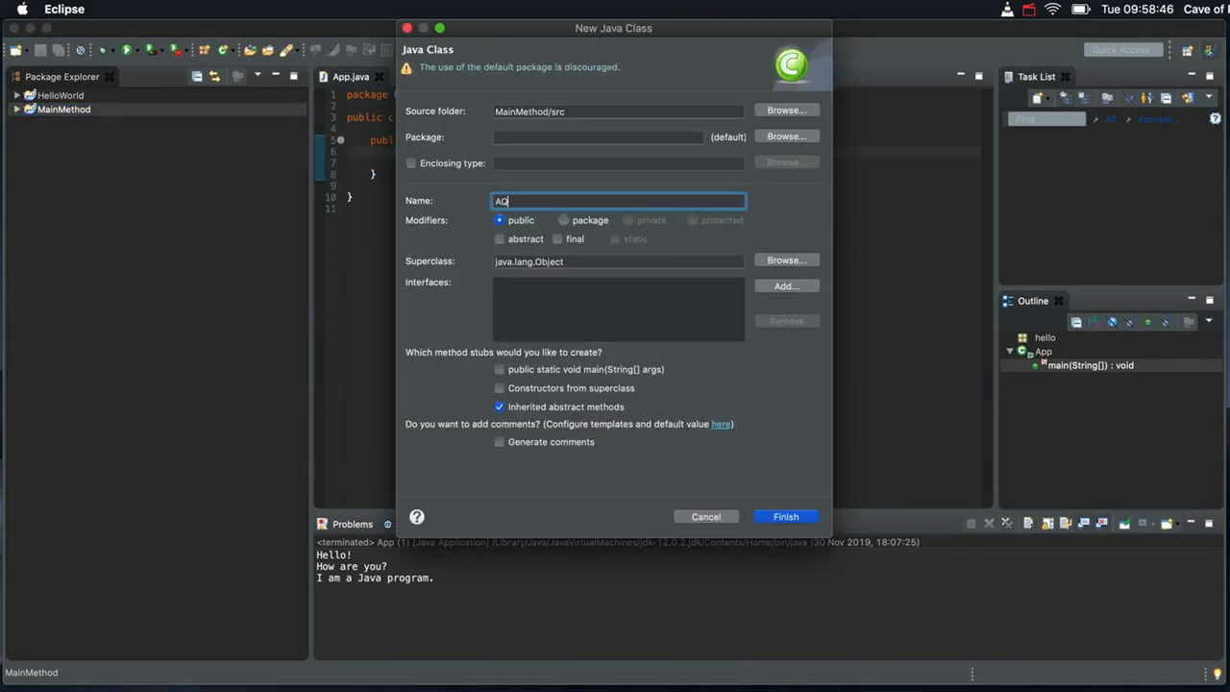
type("App")
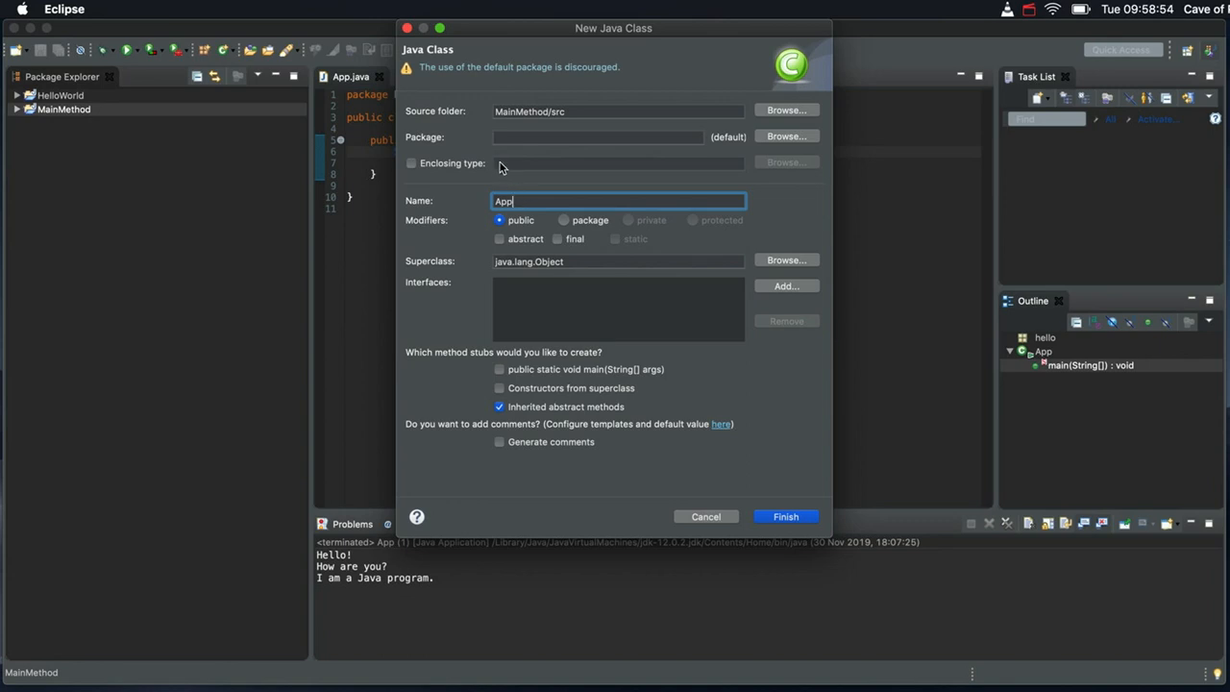
left_click(597, 136)
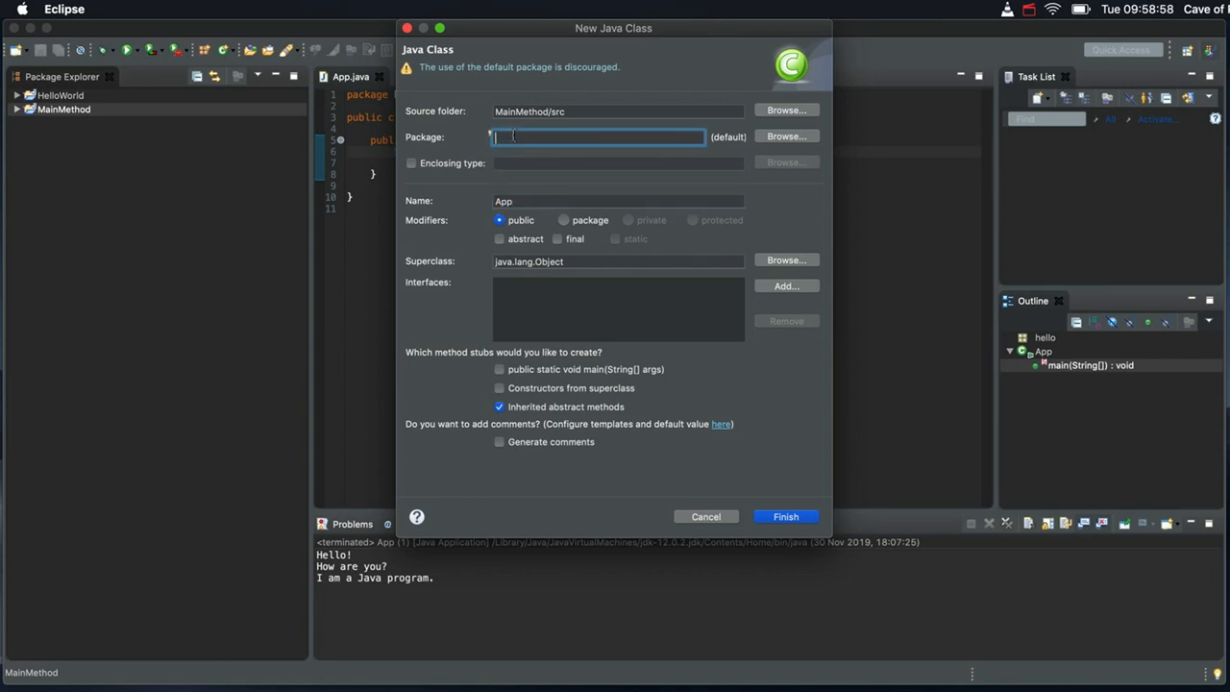
type("app")
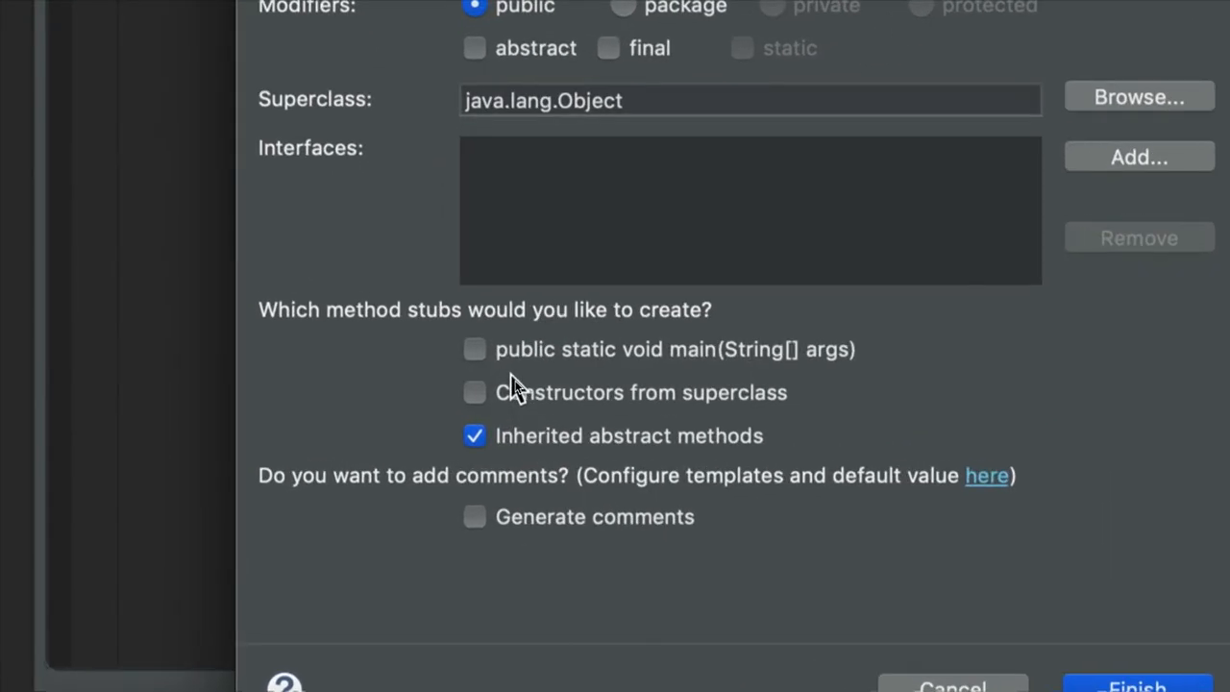
left_click(472, 350)
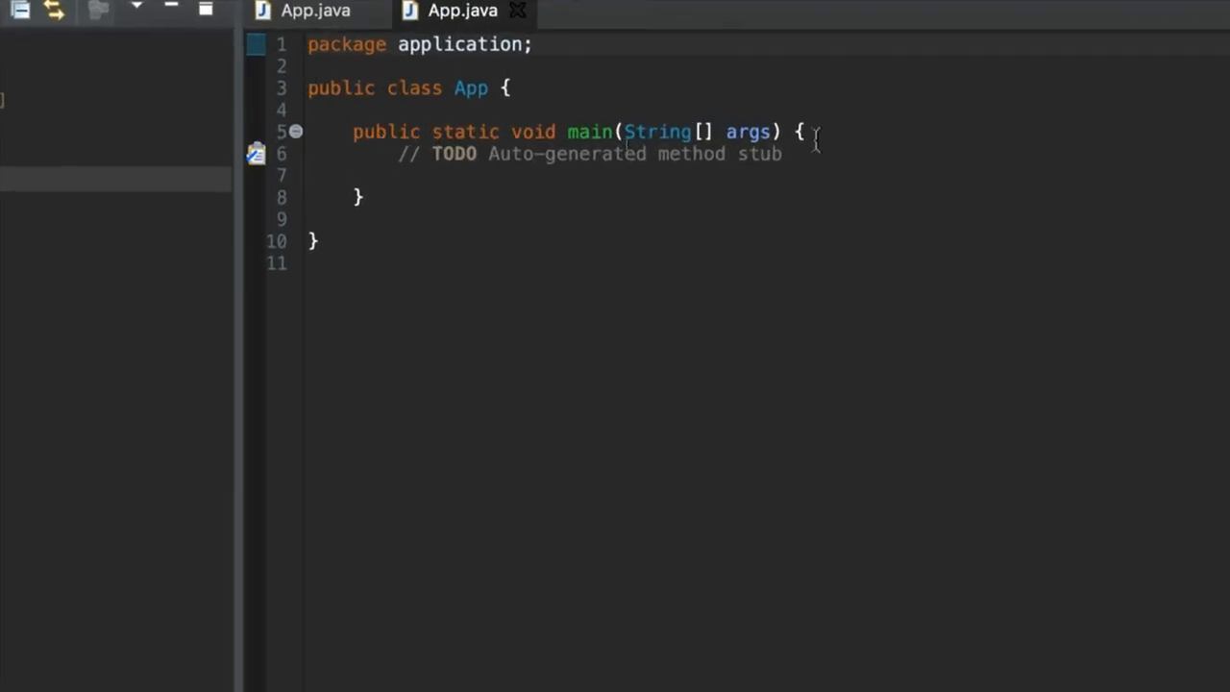
Replace the TODO comment in main with System.out.println("Hello World!");.
left_click_drag(806, 130, 361, 196)
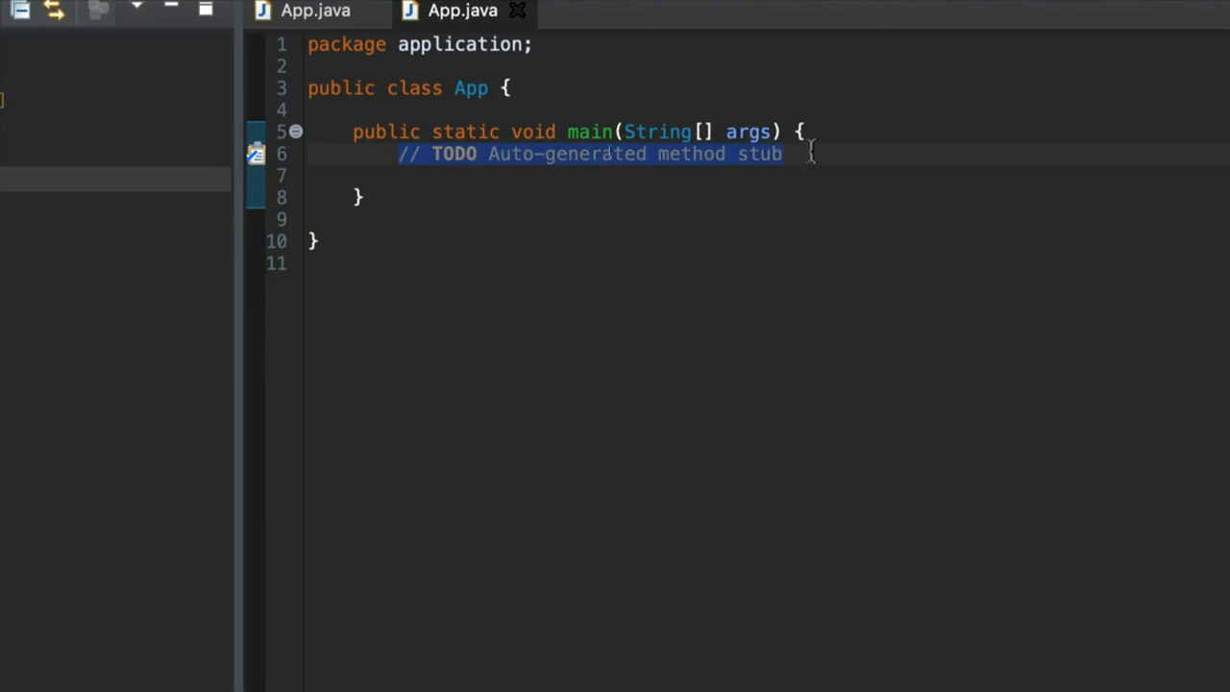
type("sy")
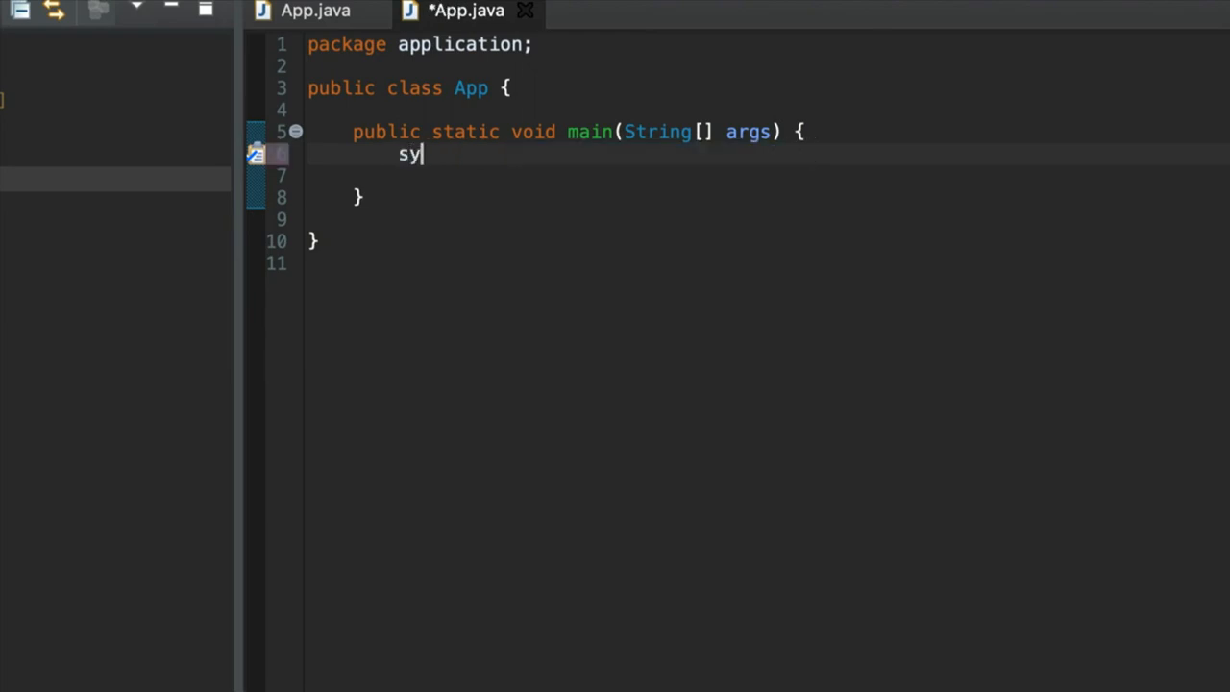
type("System.out.println();")
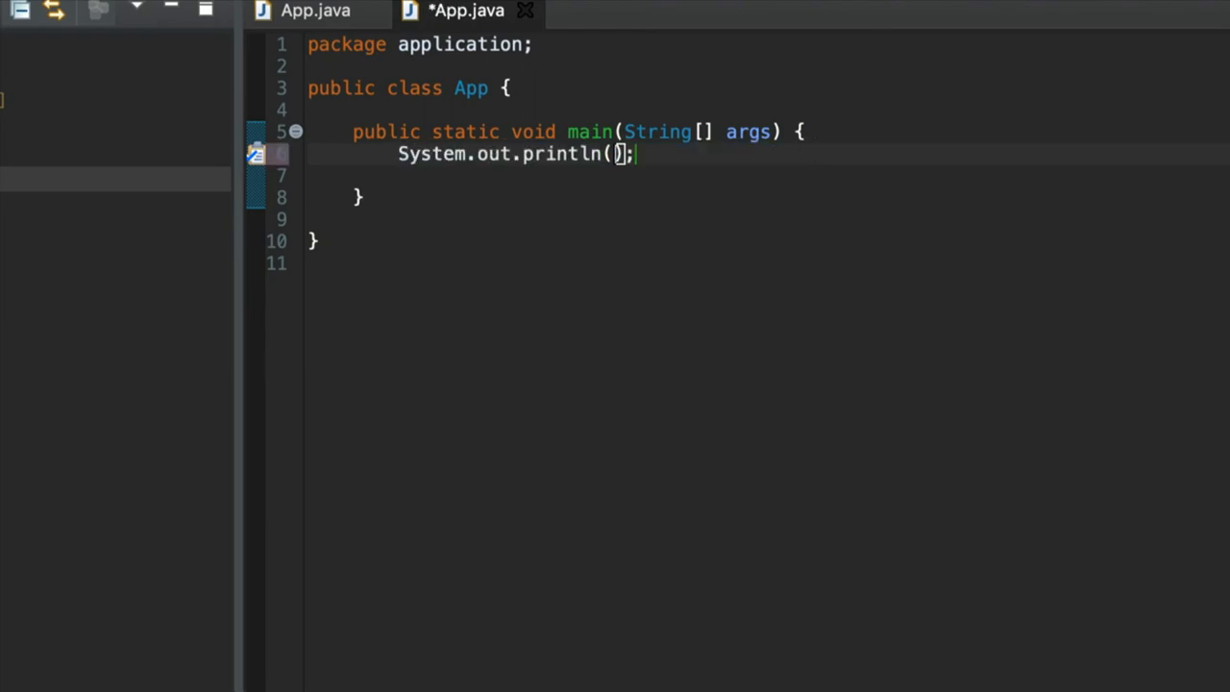
type("\"")
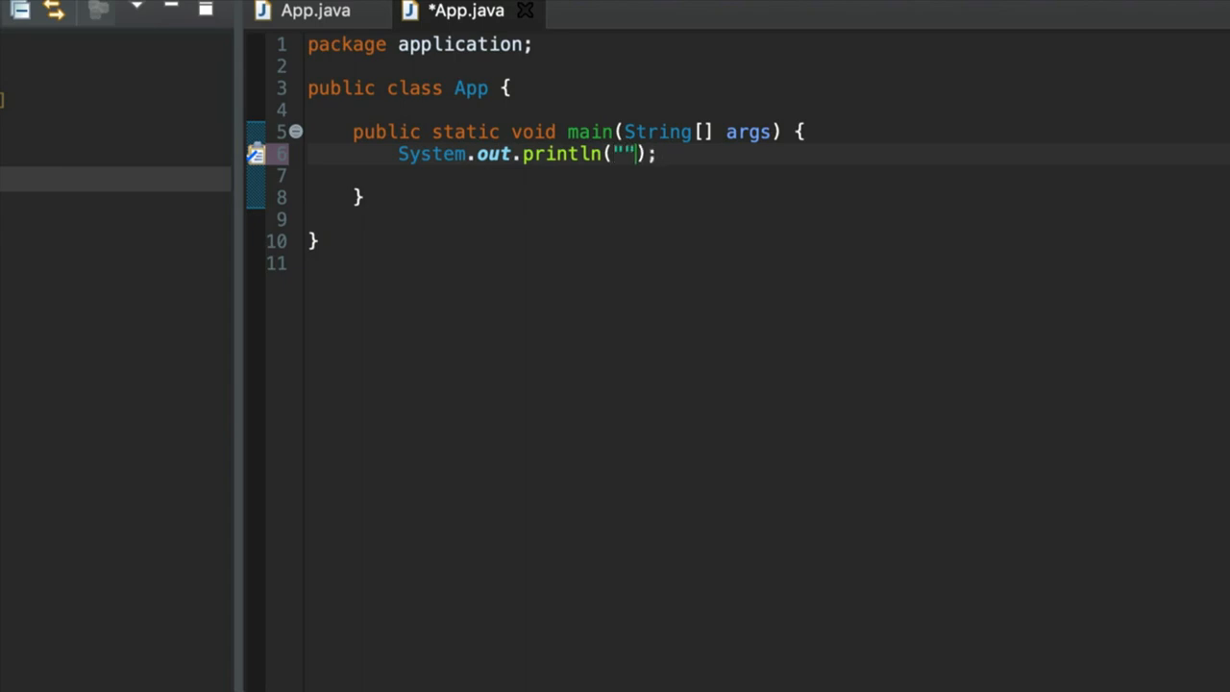
type("Hello World")
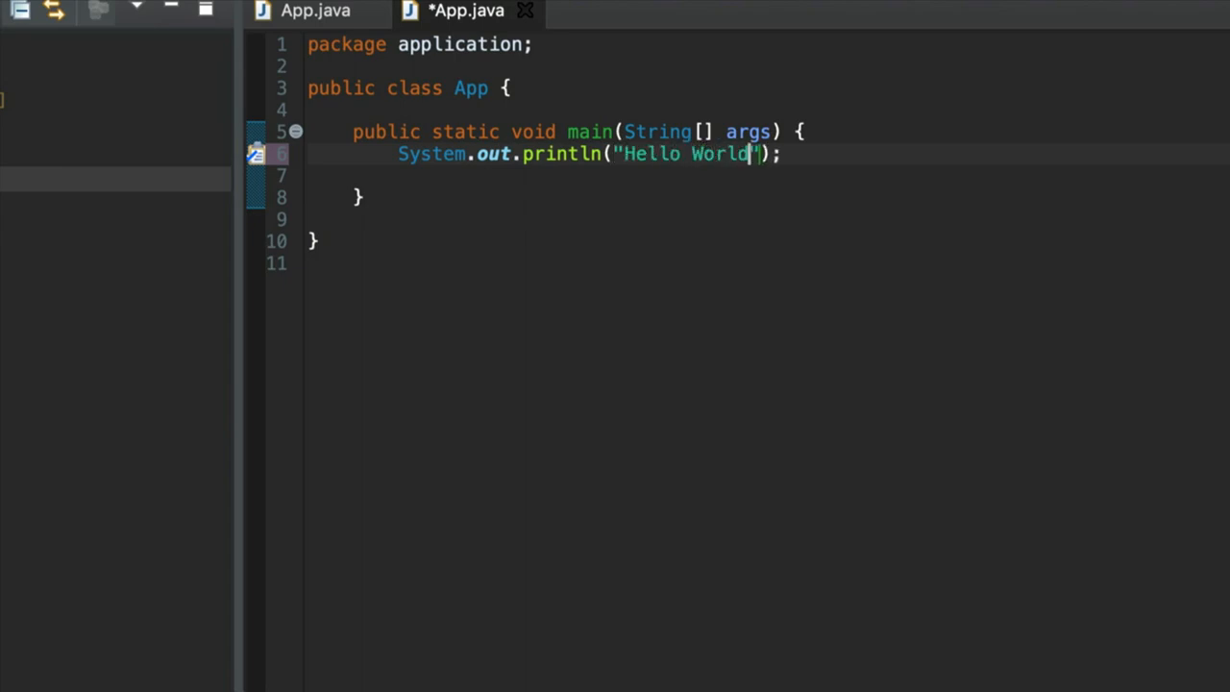
type("!")
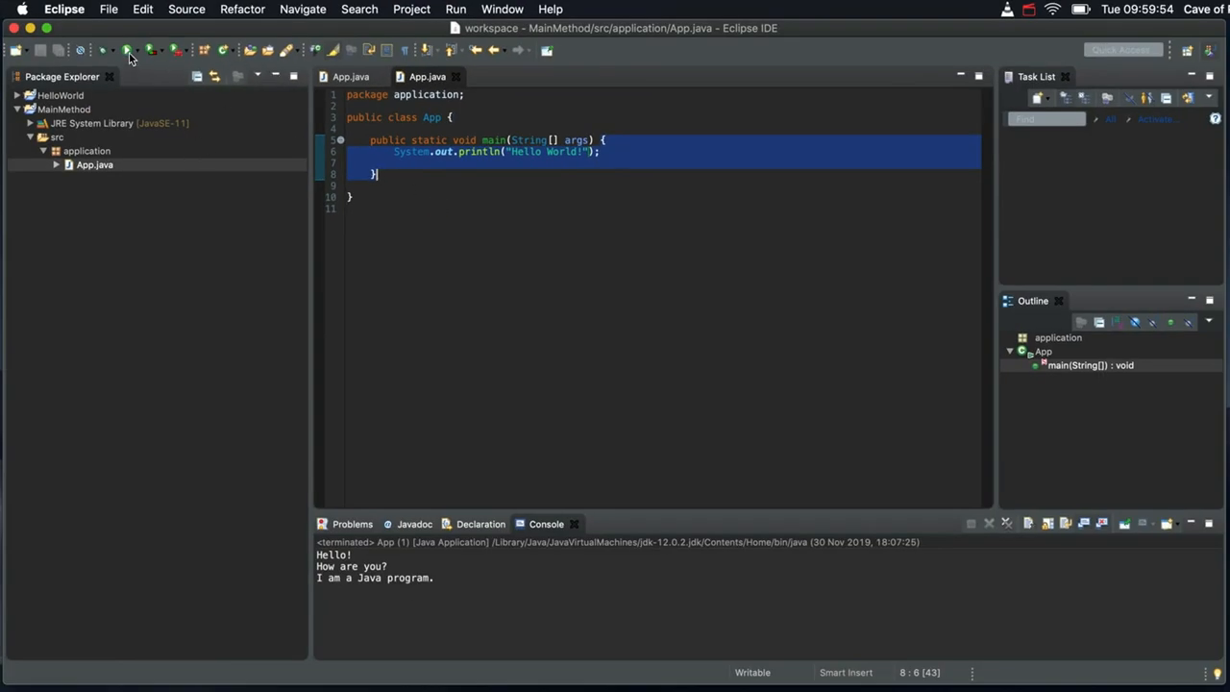
mouse_move(127, 50)
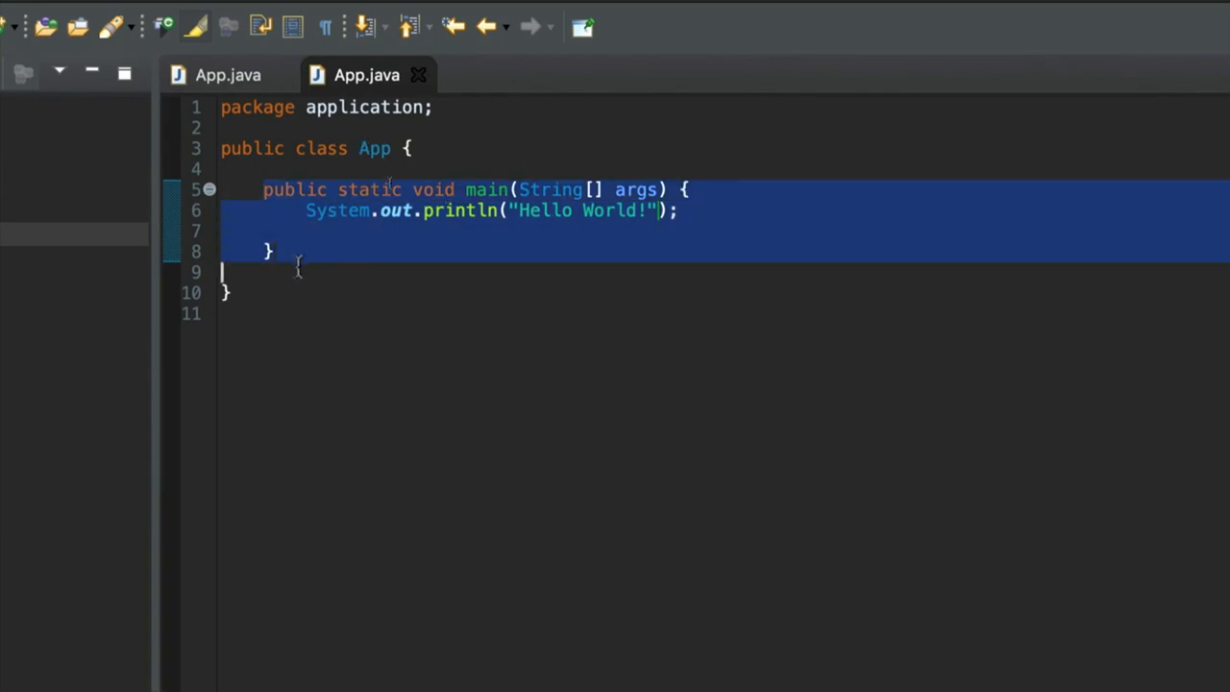
left_click(277, 250)
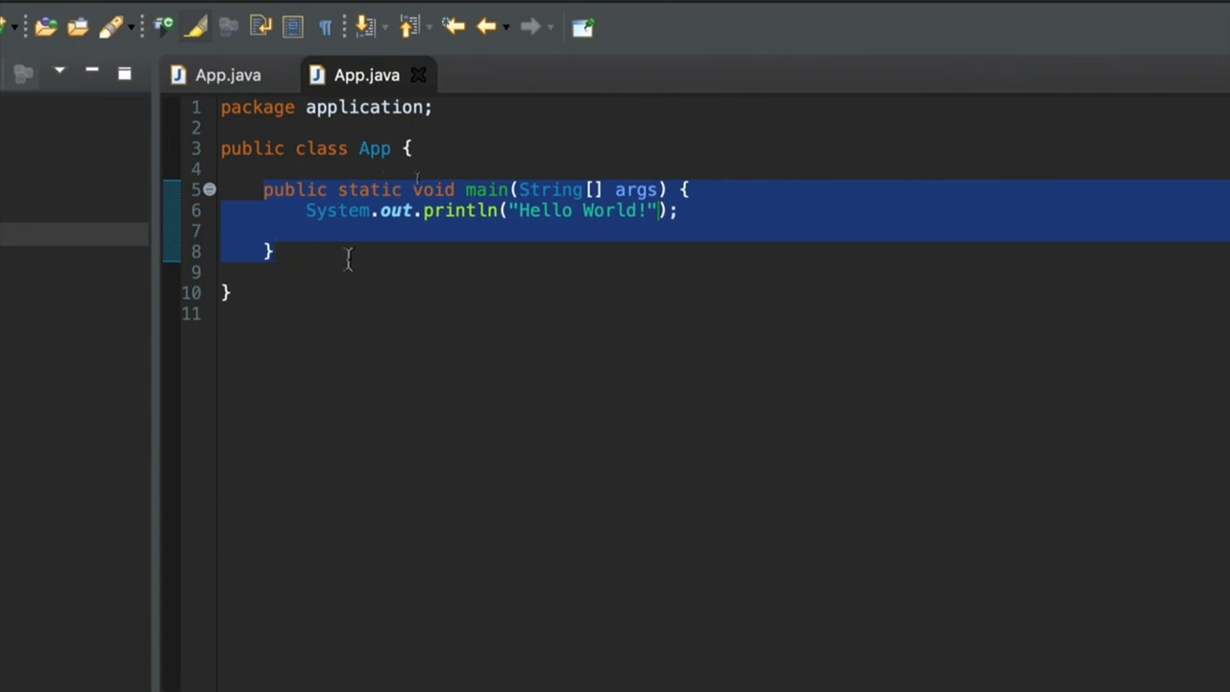
left_click(276, 250)
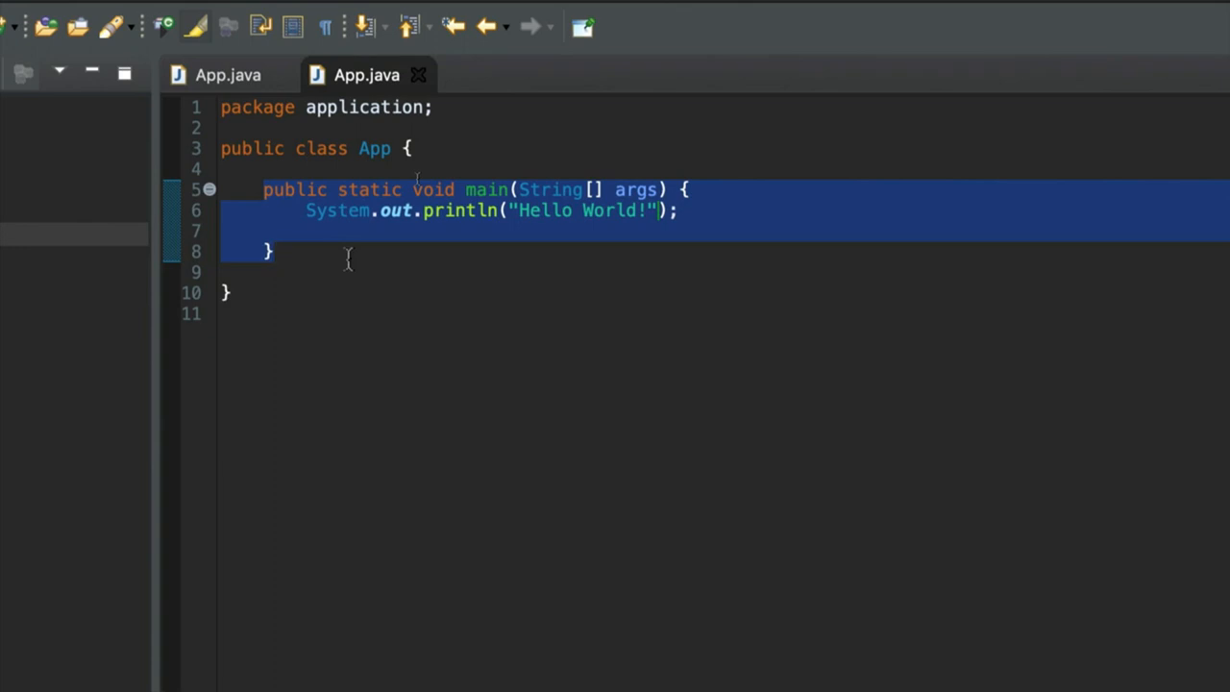
left_click(273, 250)
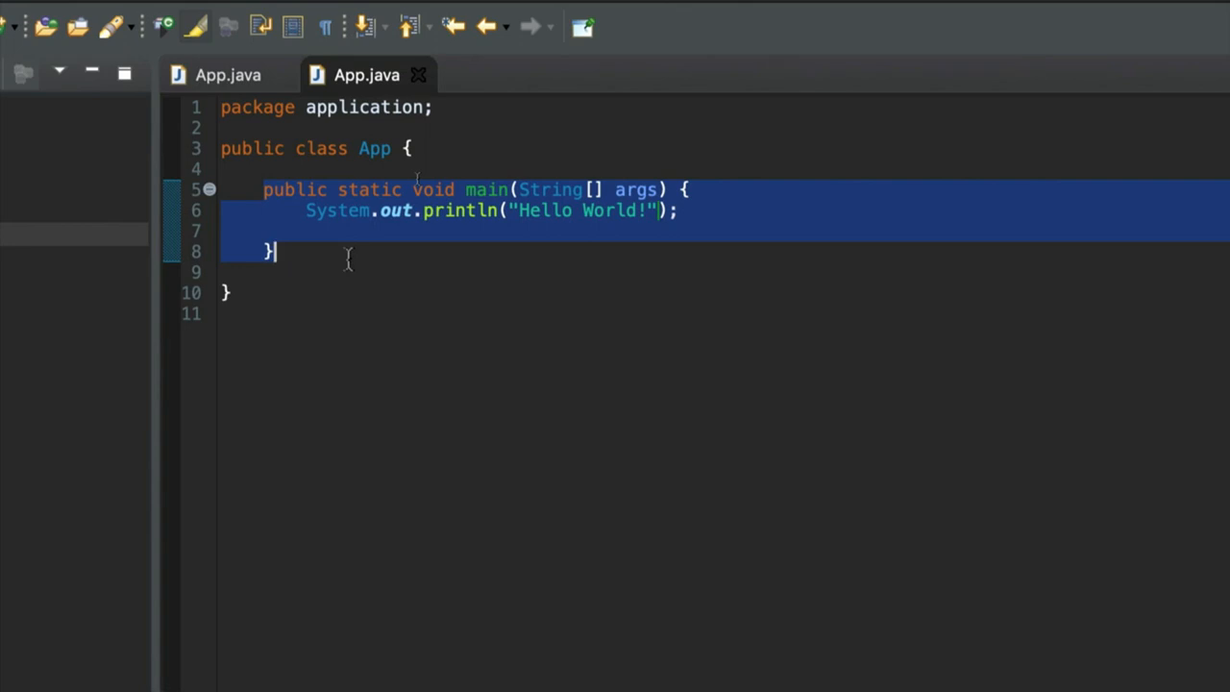
left_click(418, 230)
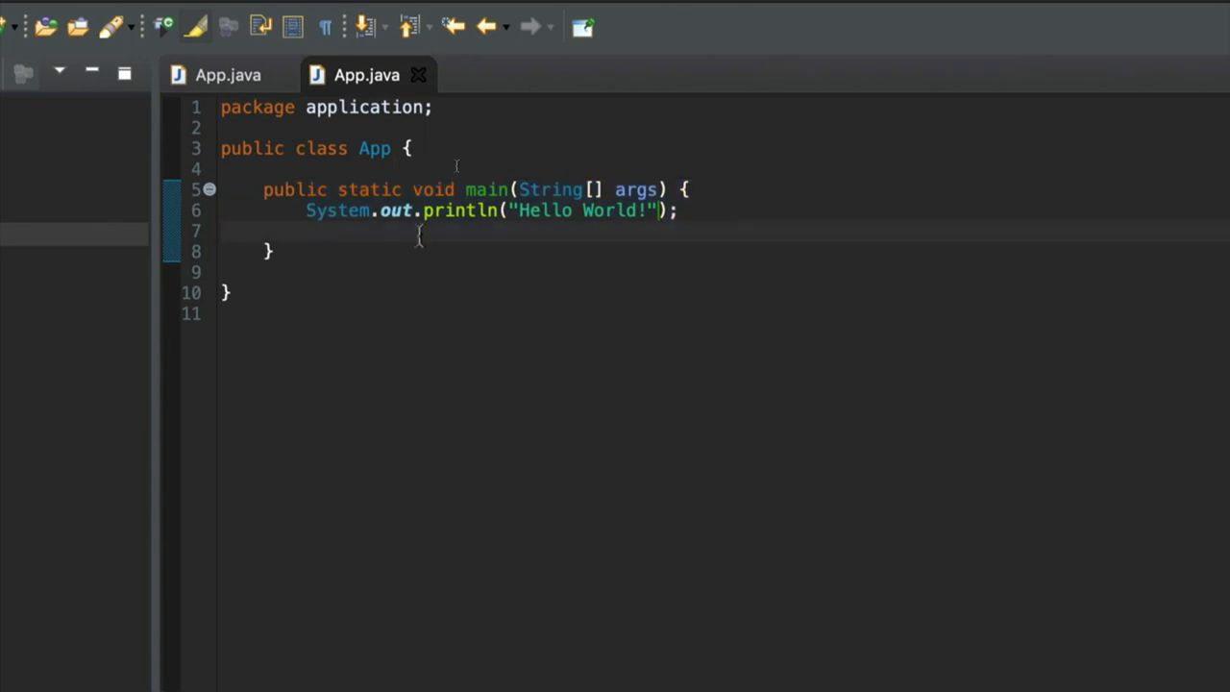
Place the caret on the empty line inside main below the Hello World print.
left_click(221, 230)
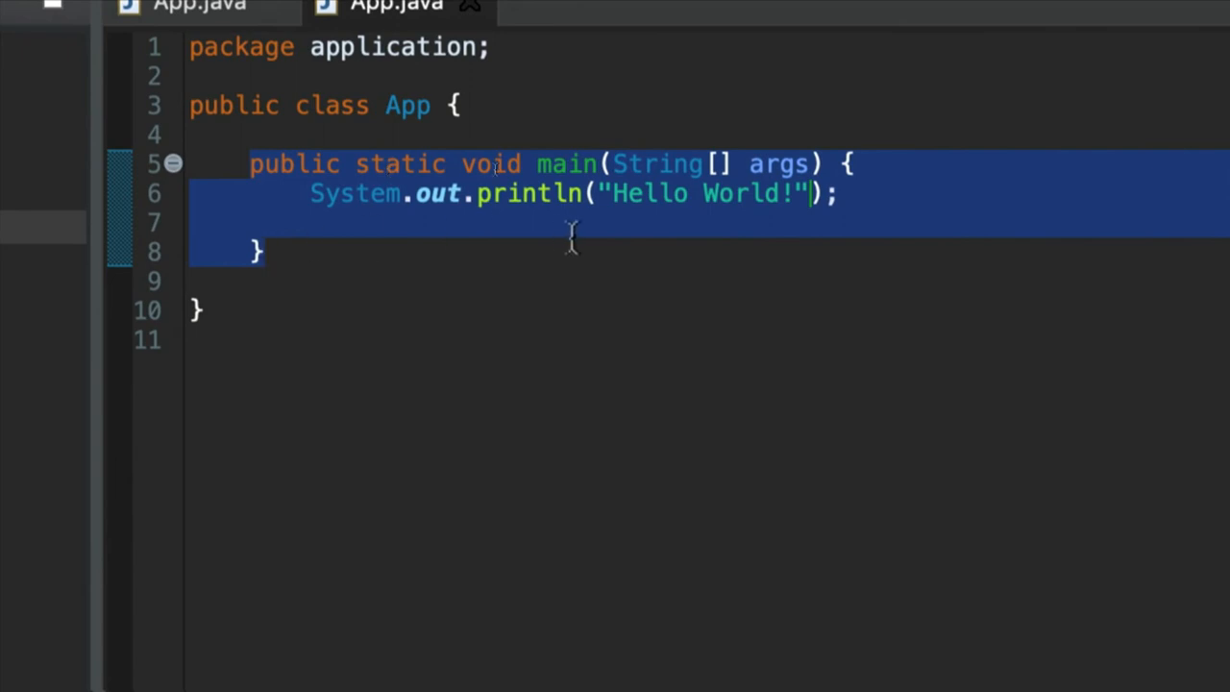
mouse_move(850, 177)
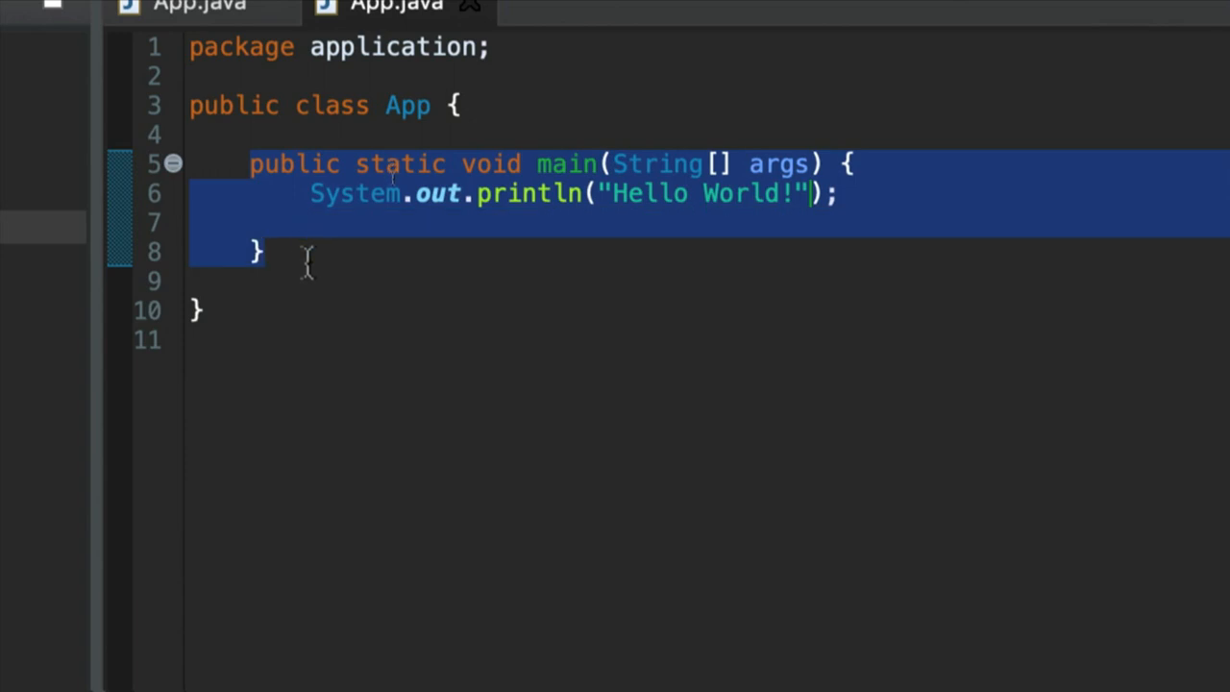
mouse_move(442, 221)
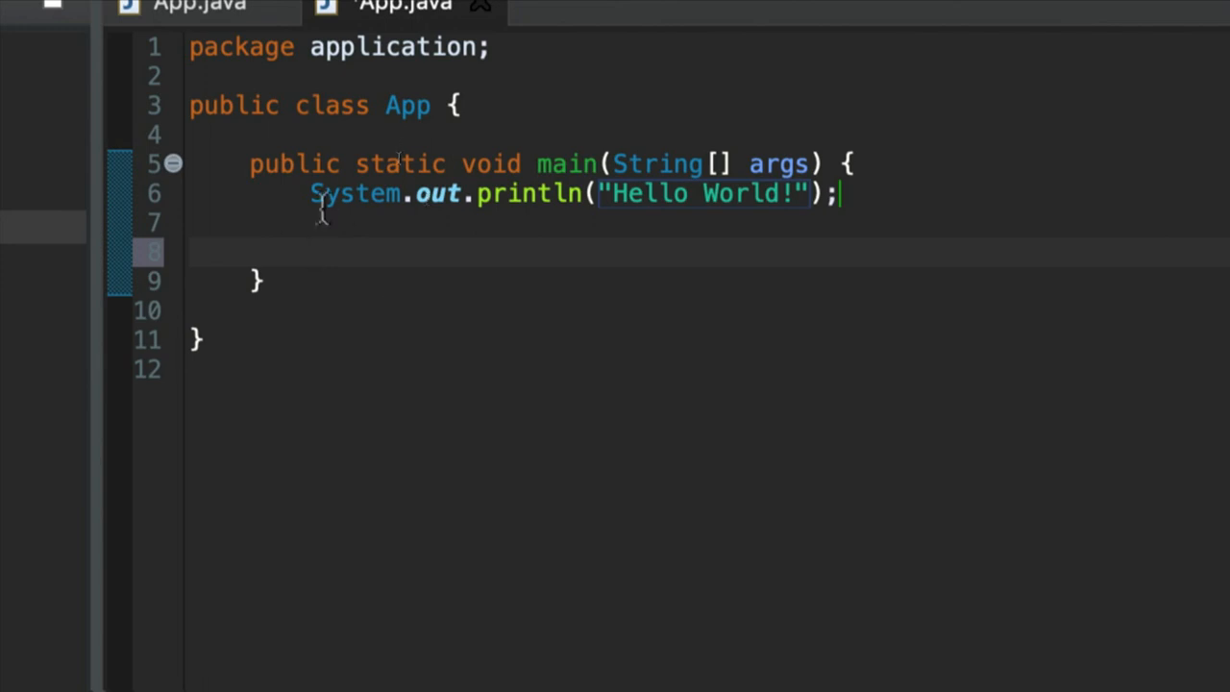
mouse_move(312, 240)
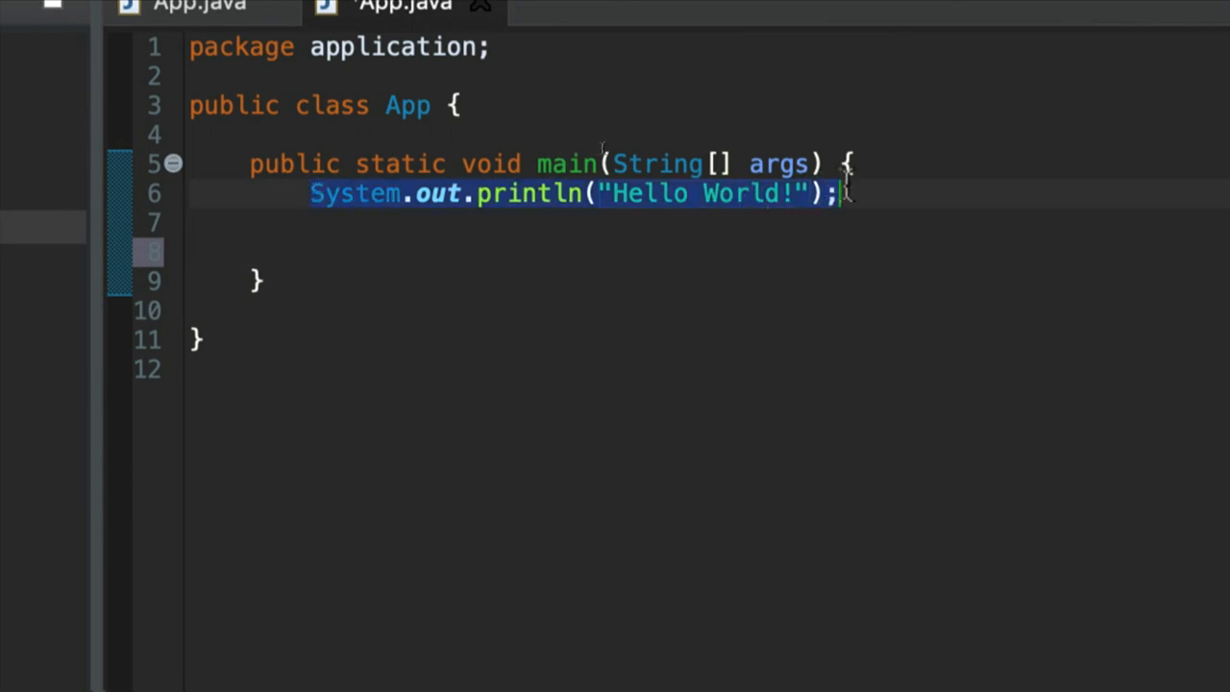
Add a second print statement via sysout outputting "This is another line of text.".
left_click(331, 251)
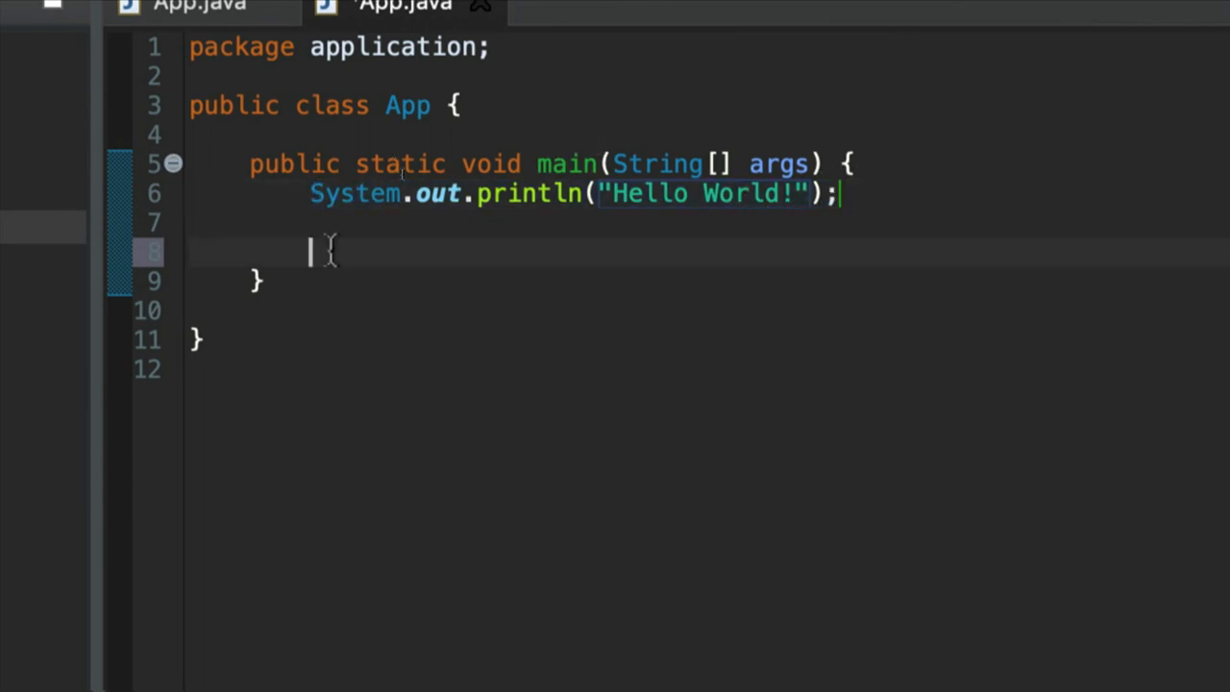
type("sysout")
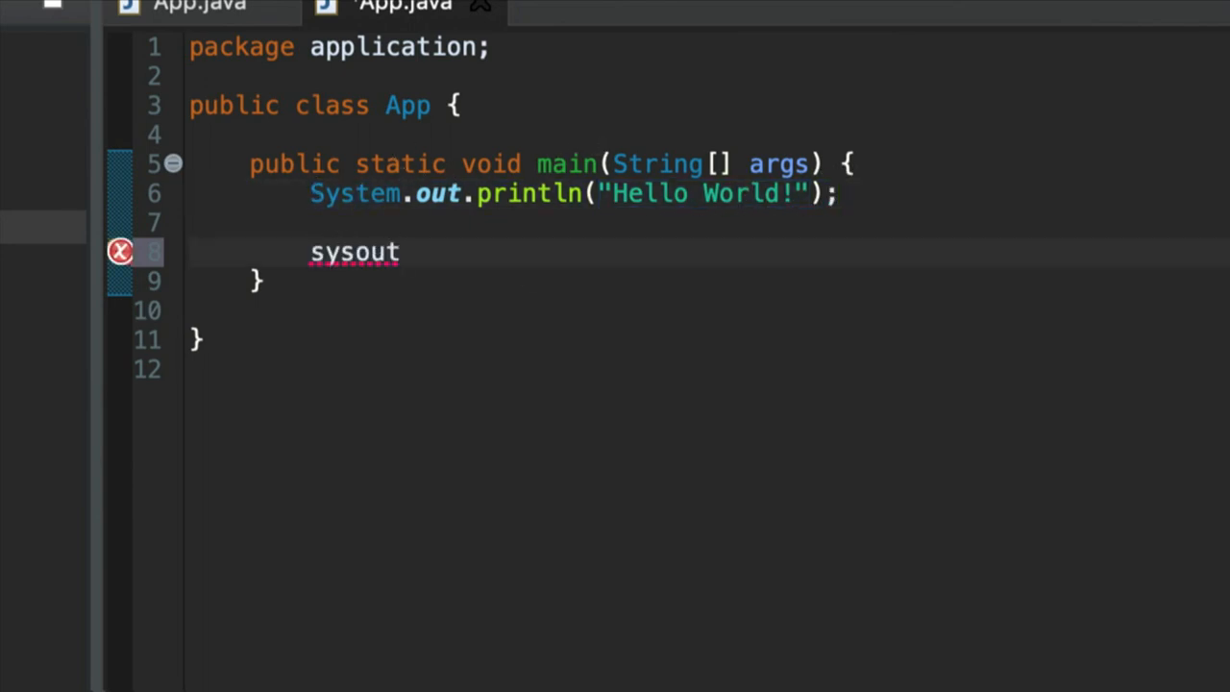
key("Tab")
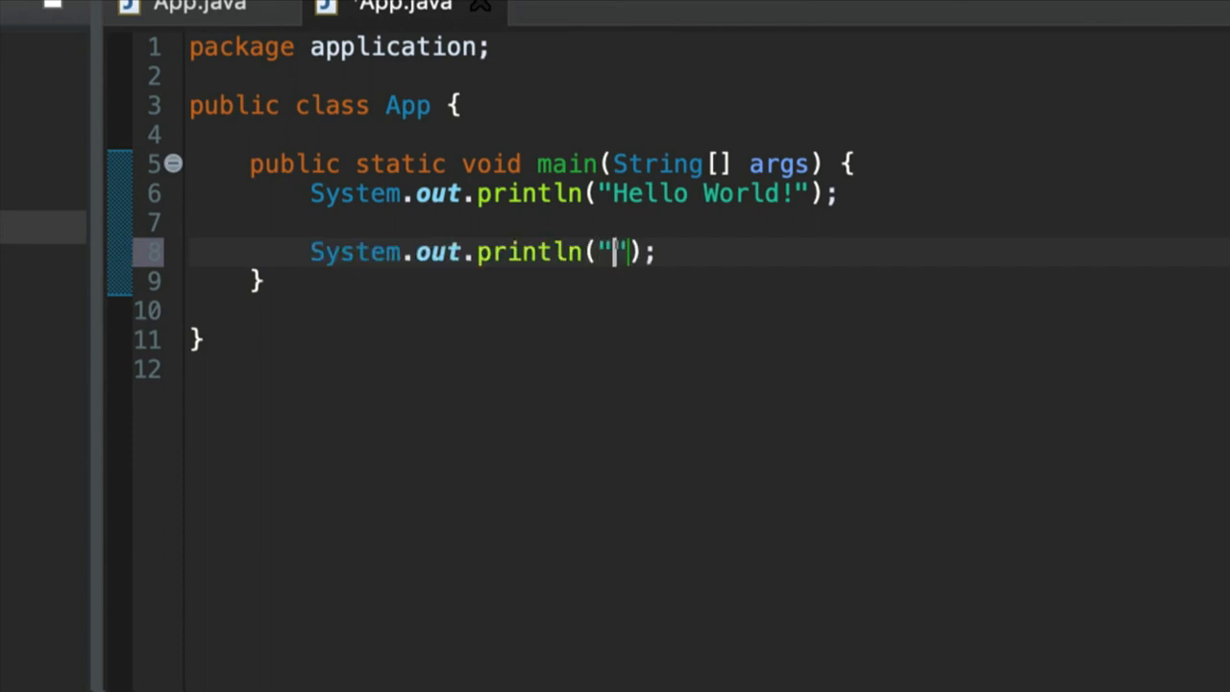
type("This is anoth")
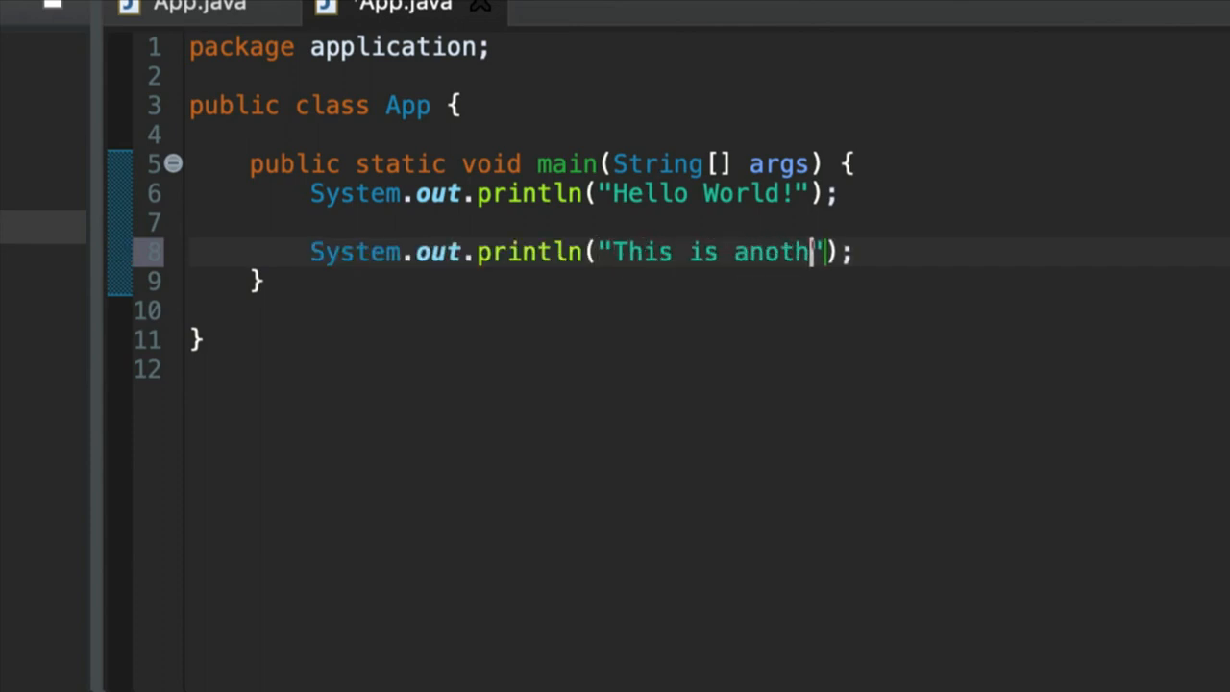
type("er line of text.")
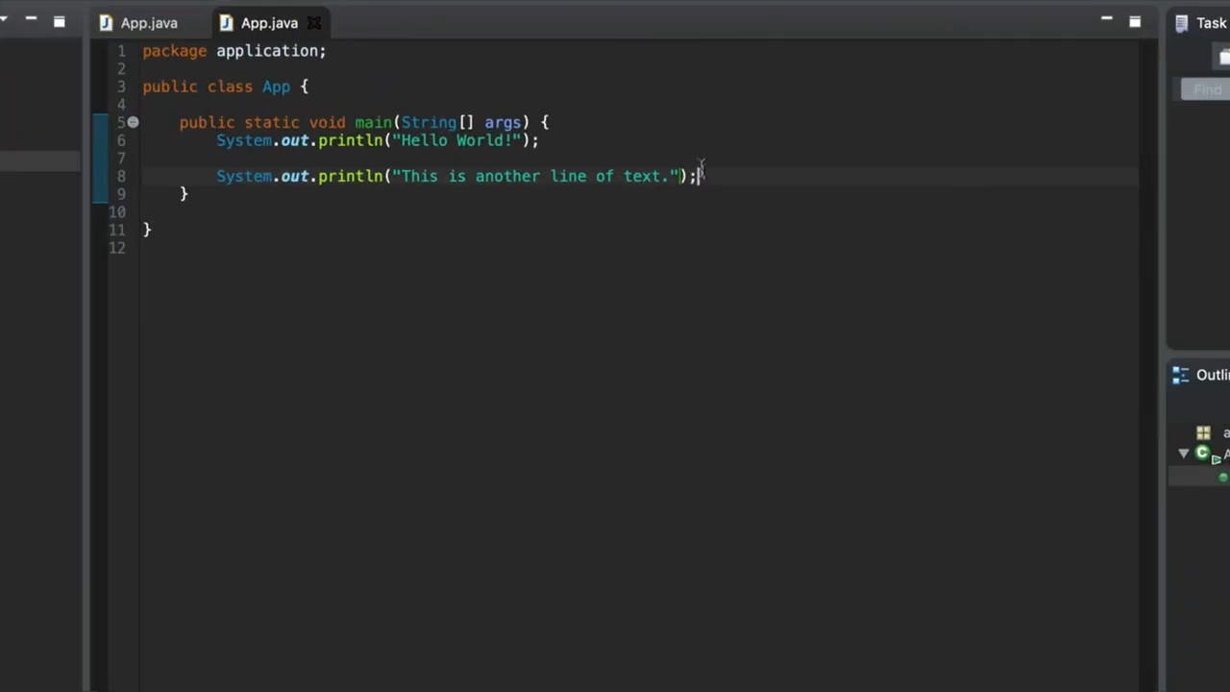
Add a third print statement outputting "Final line of text." and save the file.
key("enter")
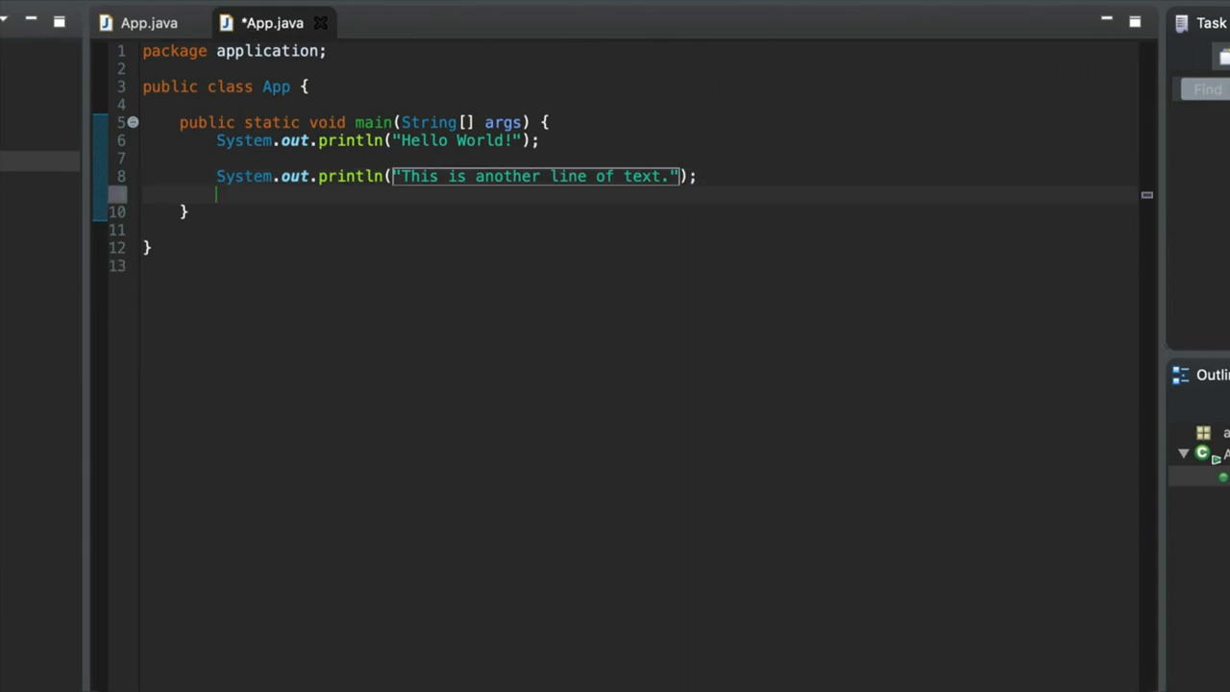
type("System.out.println();")
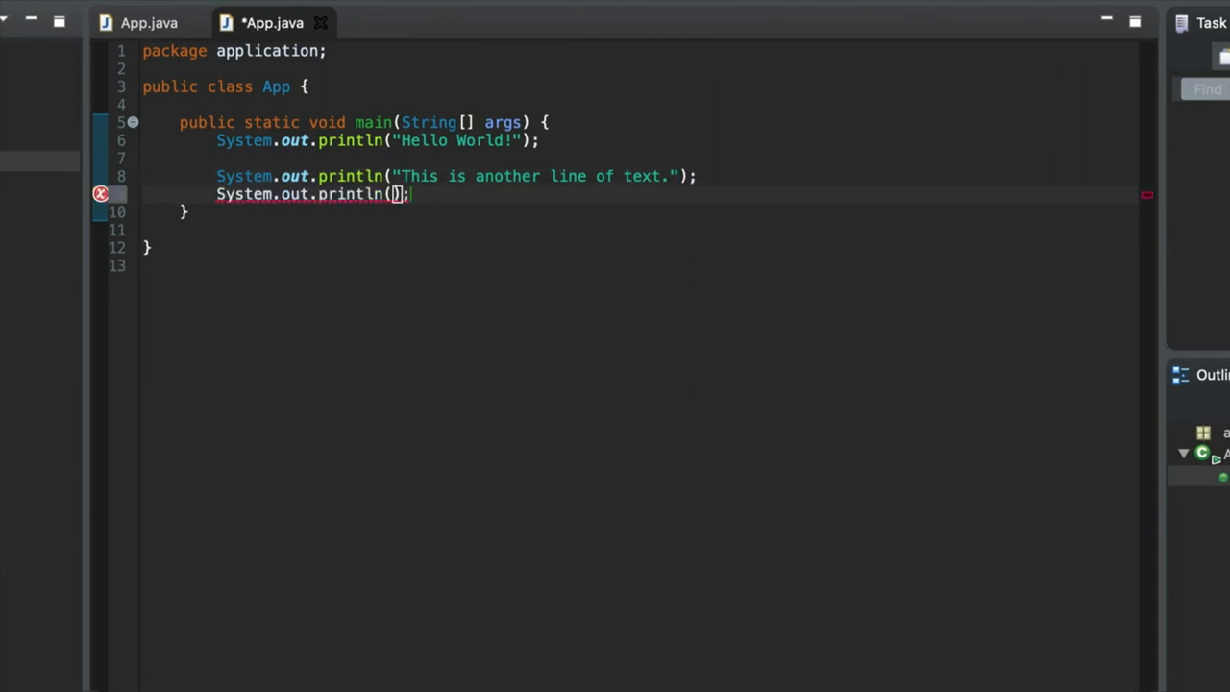
type("\"Final line of text.")
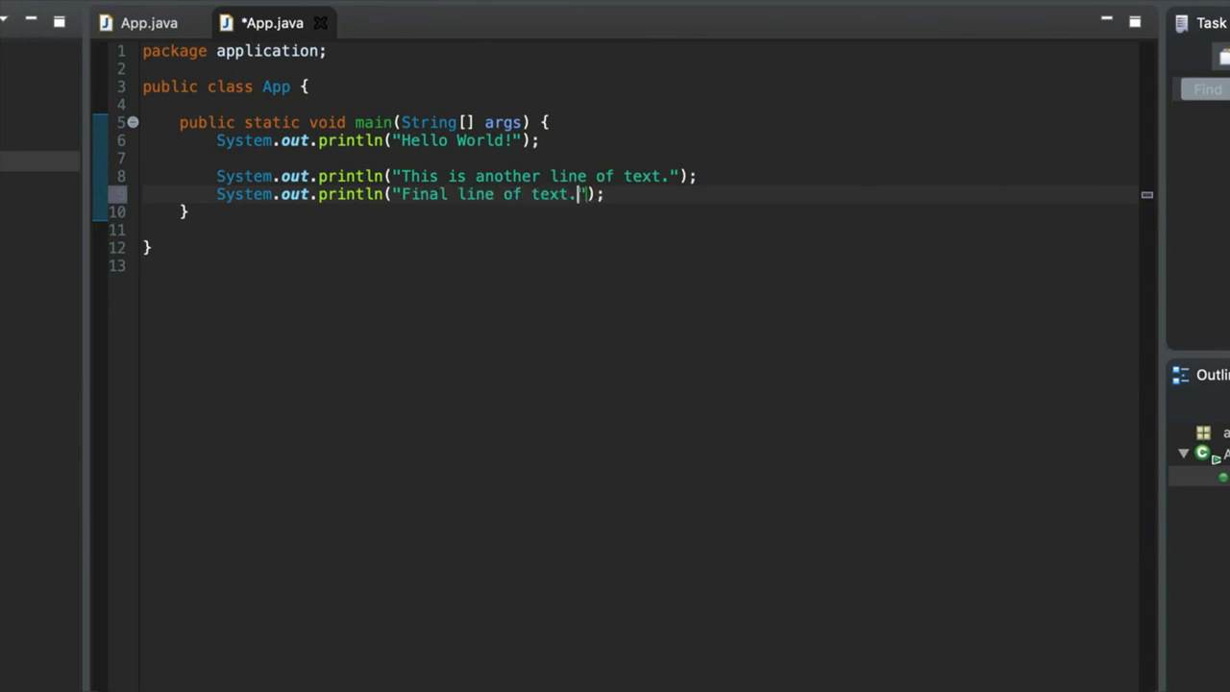
key("ctrl+s")
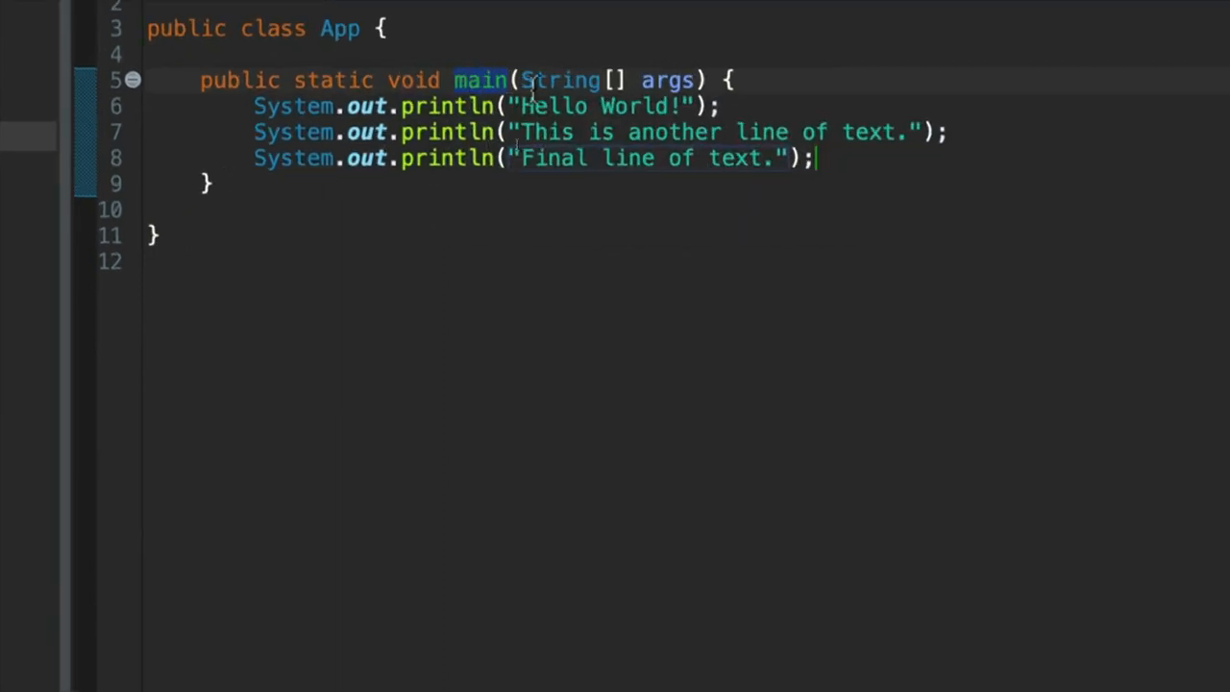
mouse_move(477, 177)
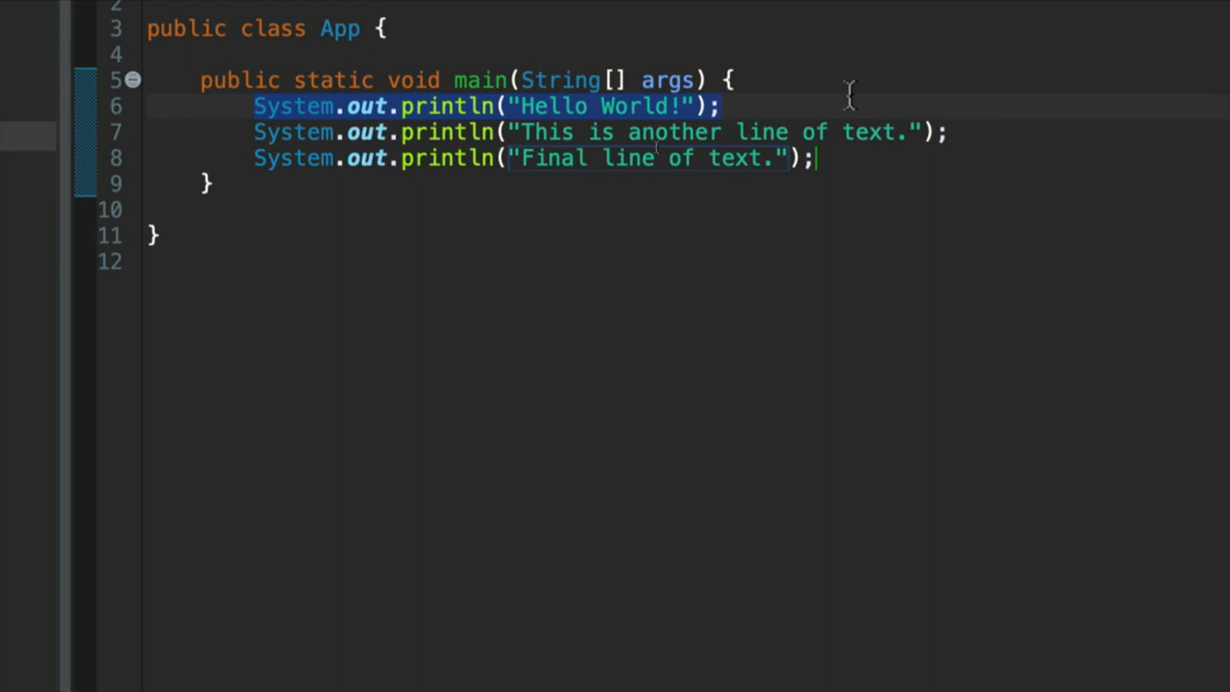
mouse_move(322, 171)
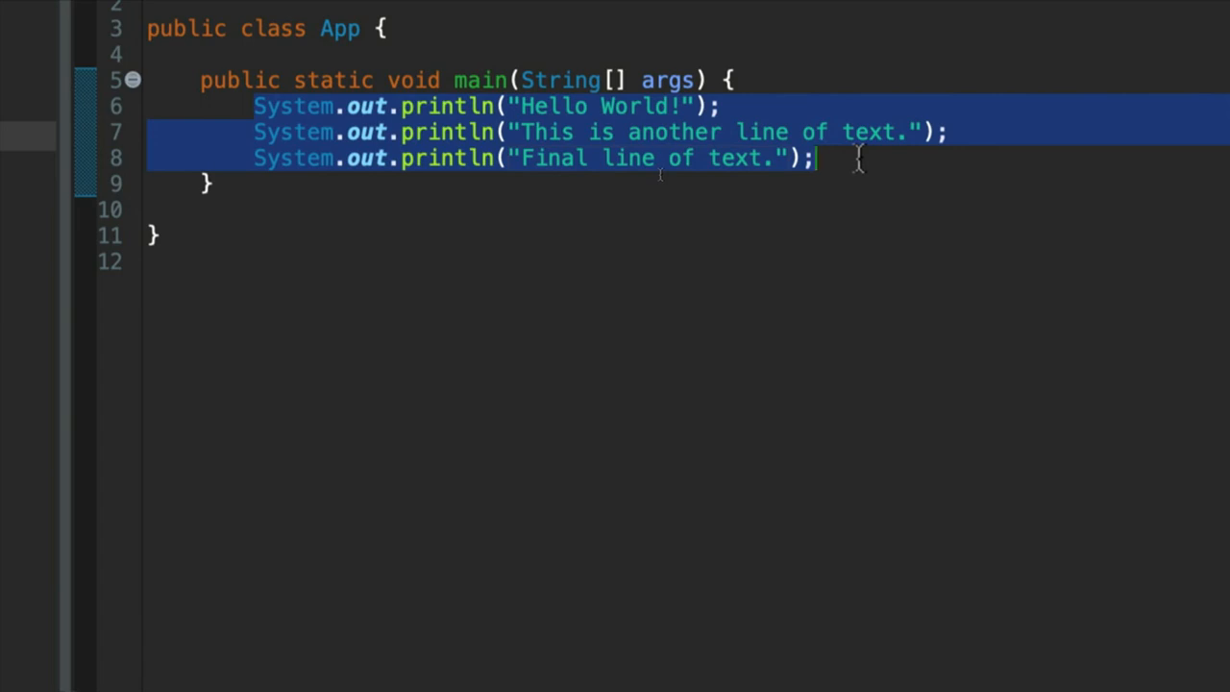
mouse_move(903, 131)
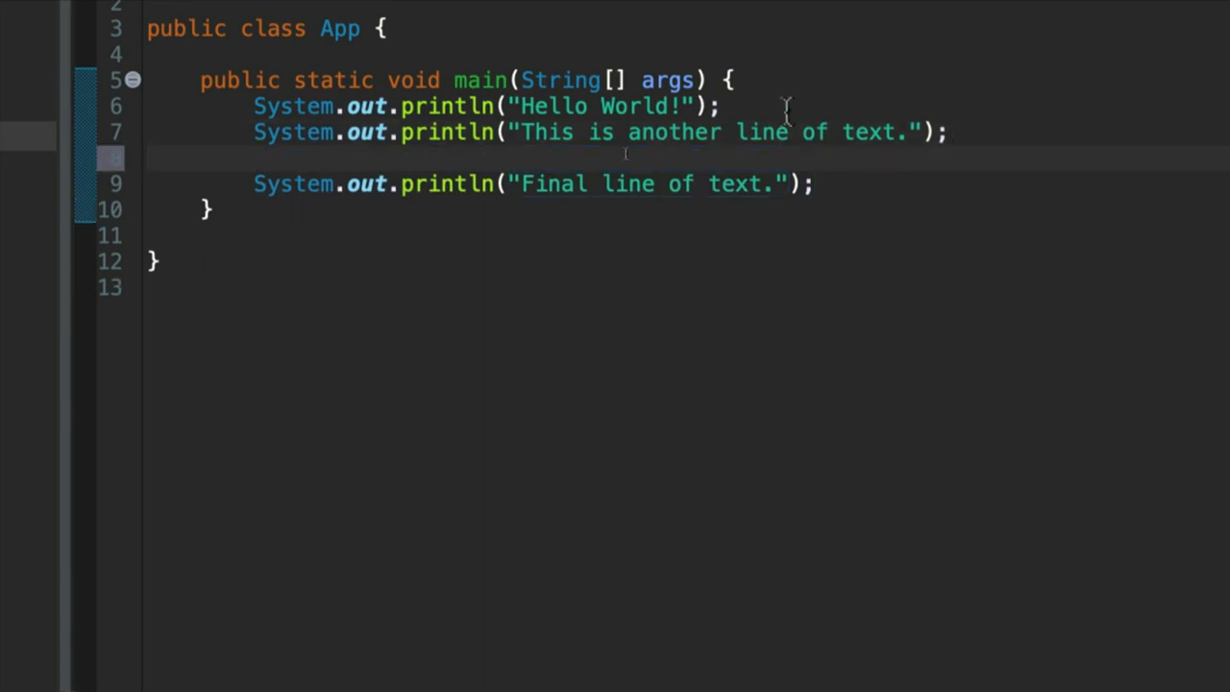
key("Enter")
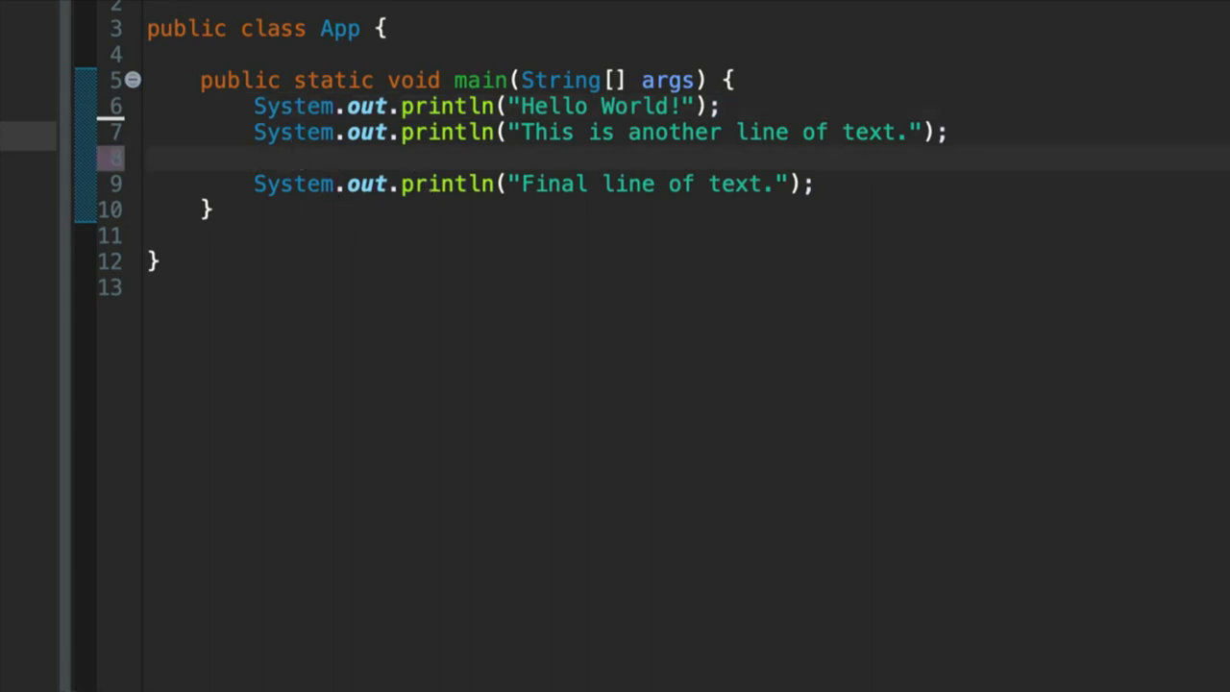
key("Delete")
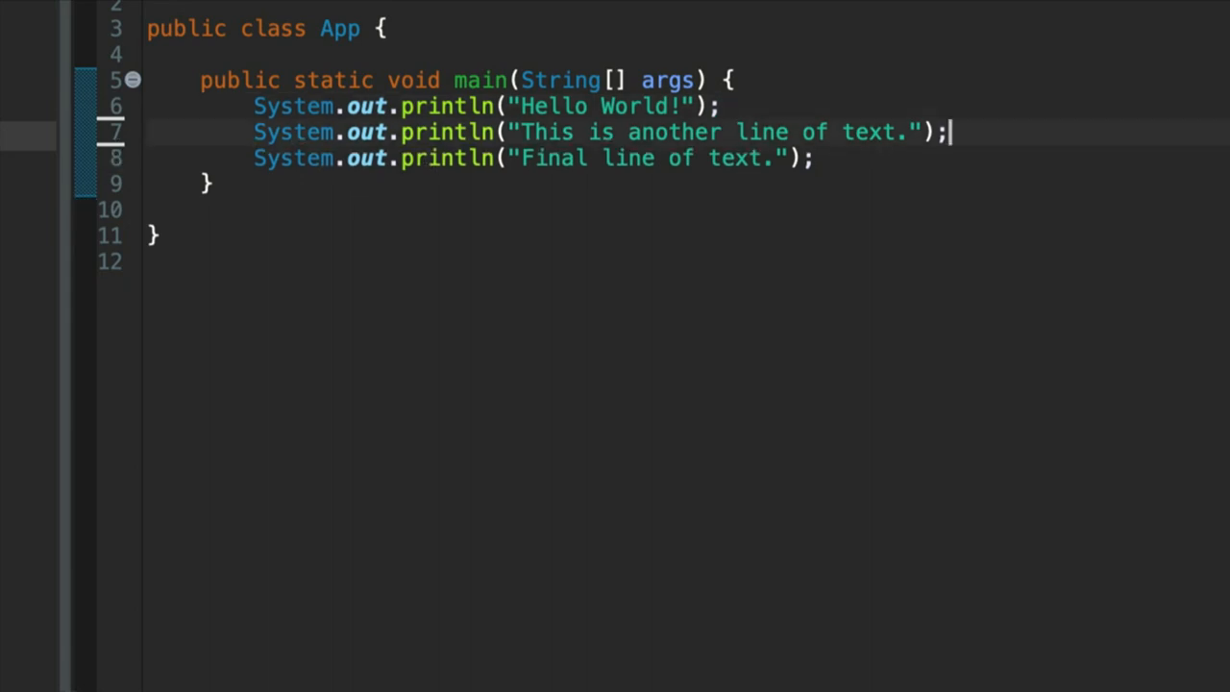
mouse_move(452, 278)
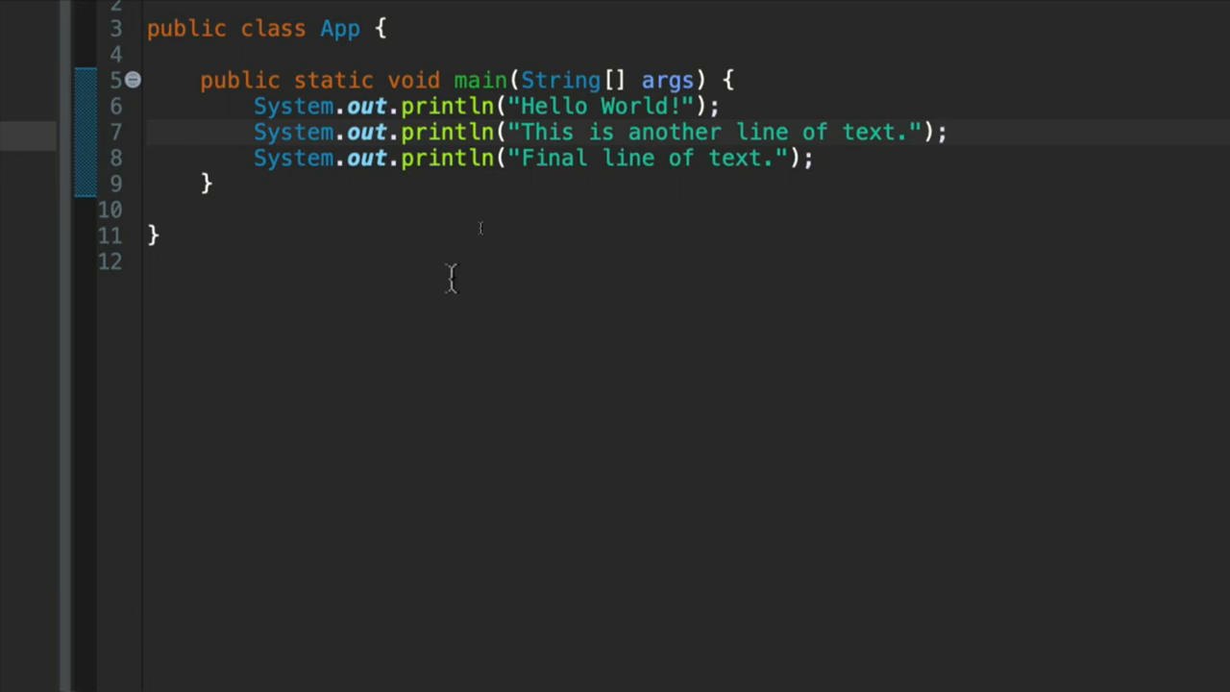
mouse_move(368, 188)
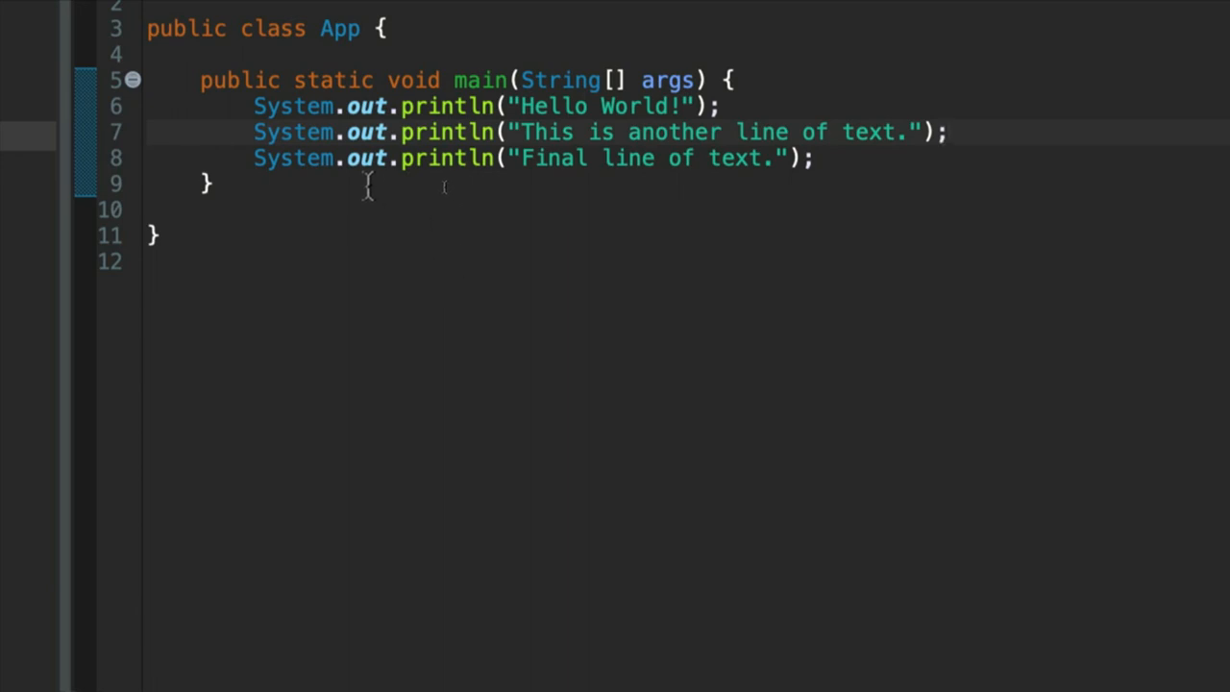